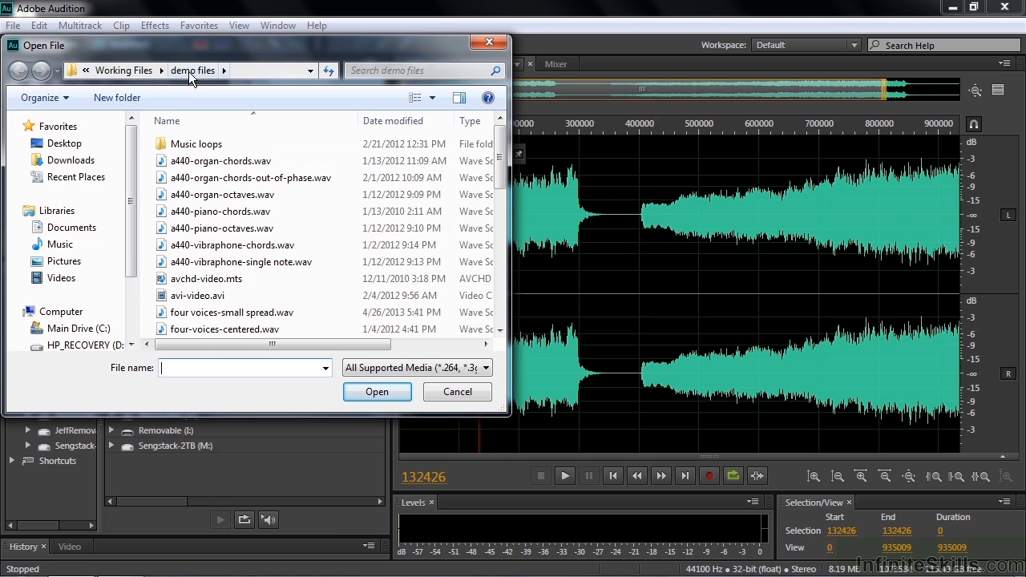
Step: Browse the demo files folder toward phase-balance.wav, phase-inverse.wav and phase-timing.wav
scroll("down", 3)
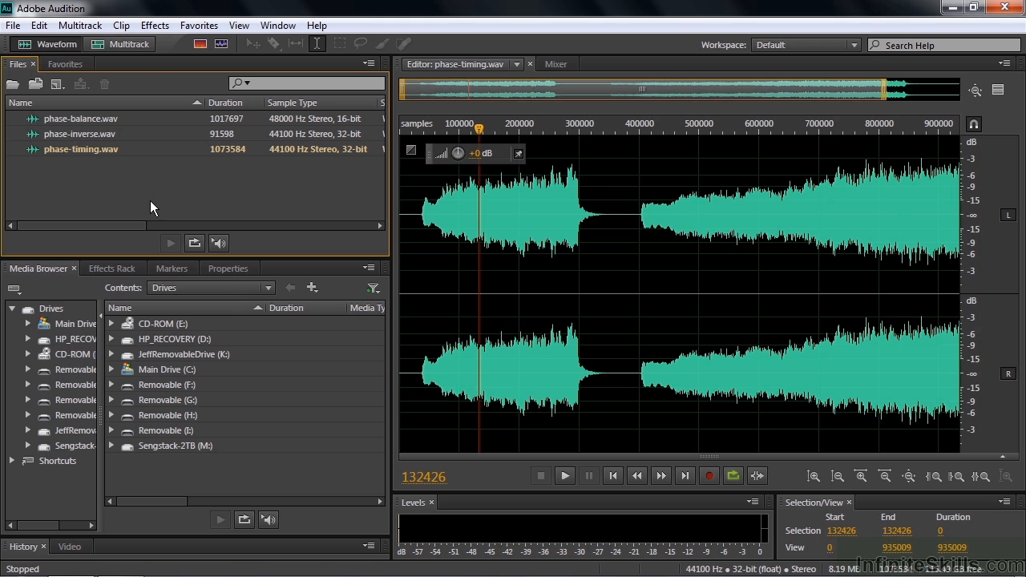
Step: Add the Phase Meter panel from the Window menu and move playback later in phase-timing.wav
left_click(279, 25)
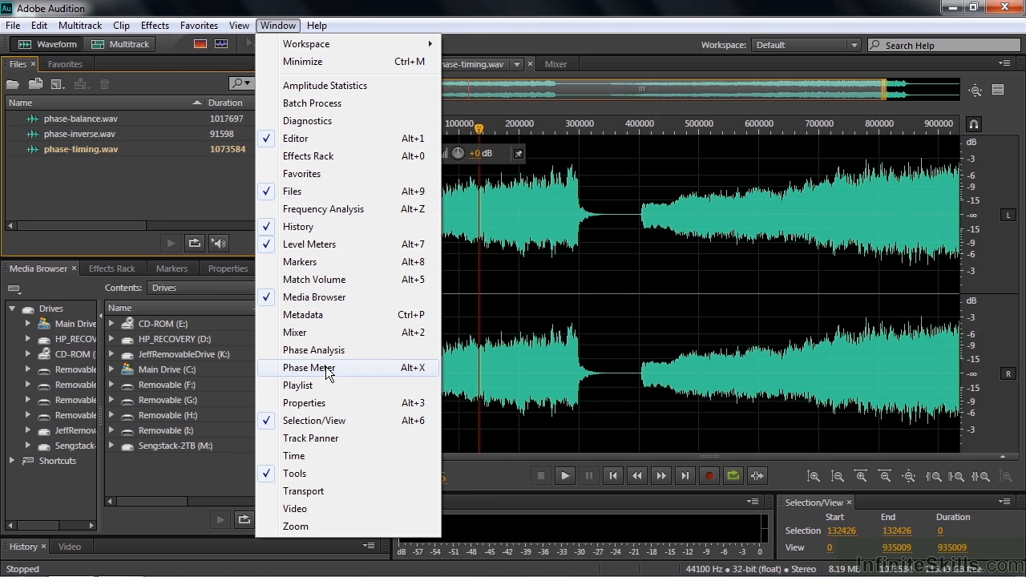
left_click(308, 367)
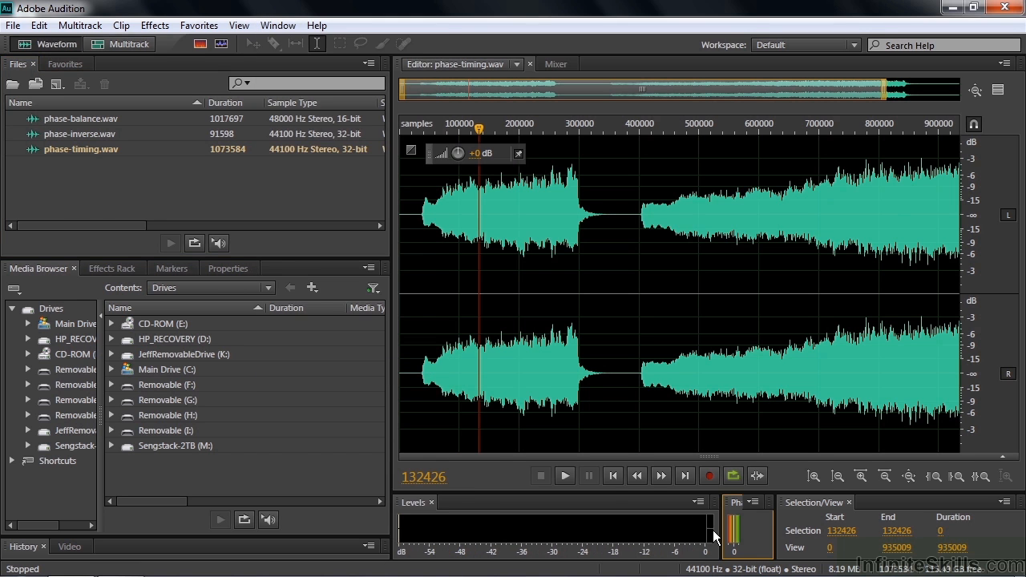
mouse_move(728, 531)
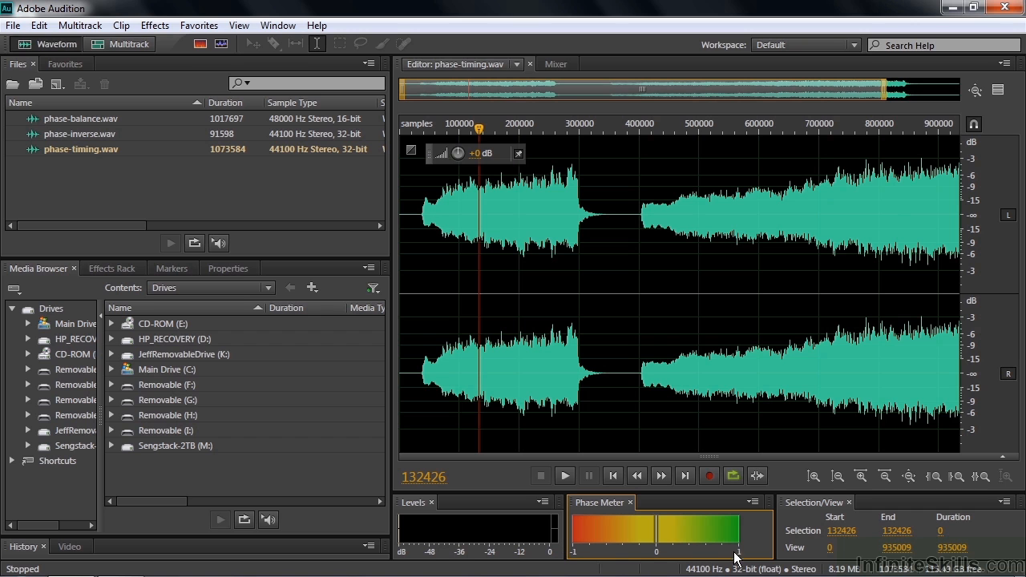
mouse_move(730, 527)
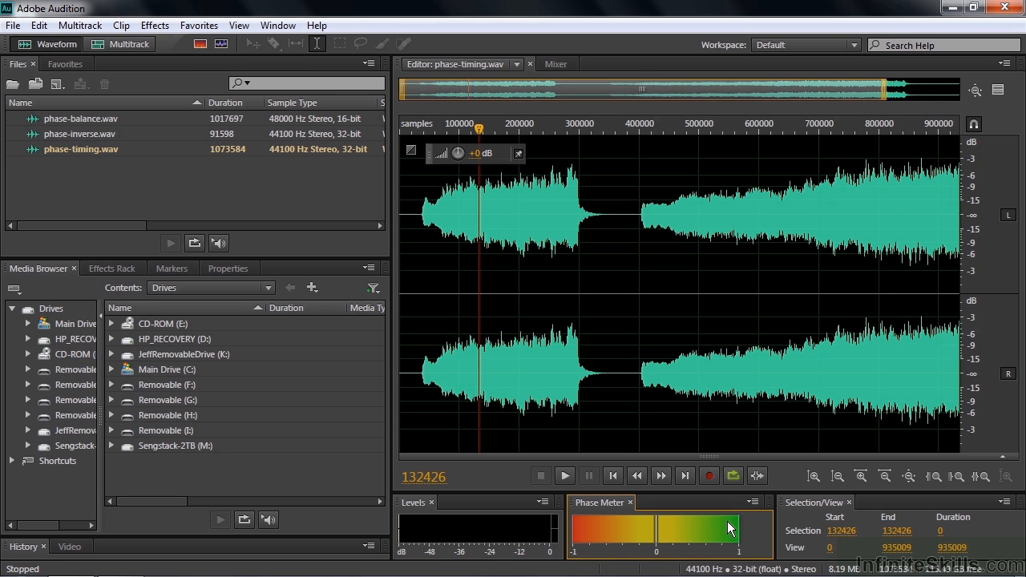
mouse_move(661, 548)
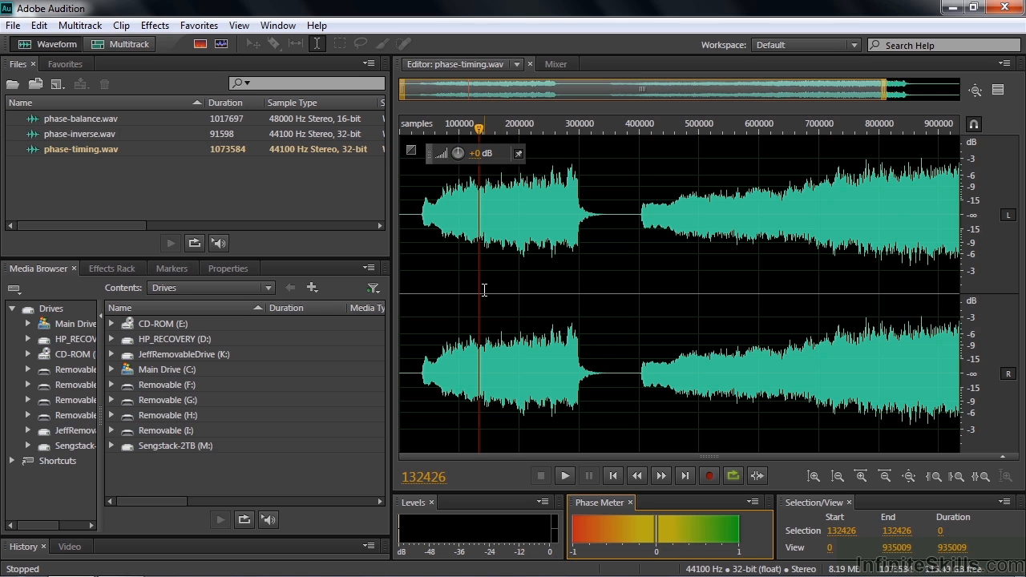
left_click(565, 475)
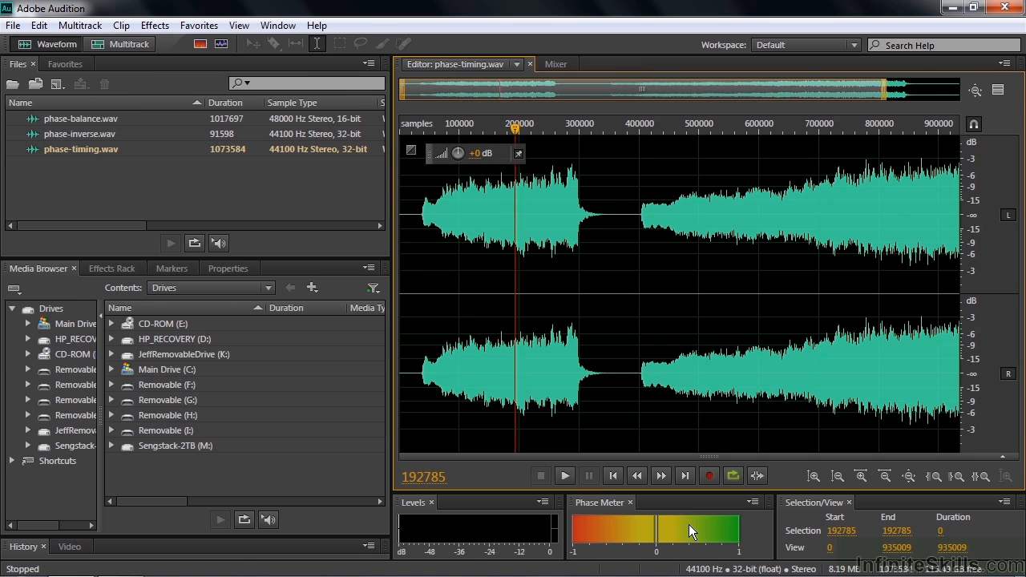
Step: Load phase-inverse.wav in the editor and play it, then load phase-balance.wav
left_click(80, 135)
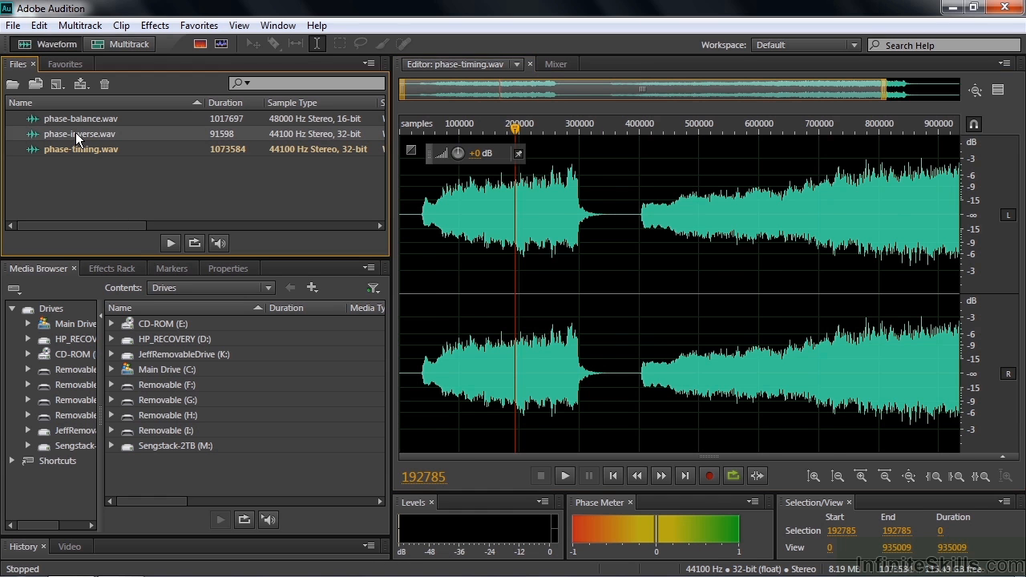
double_click(80, 135)
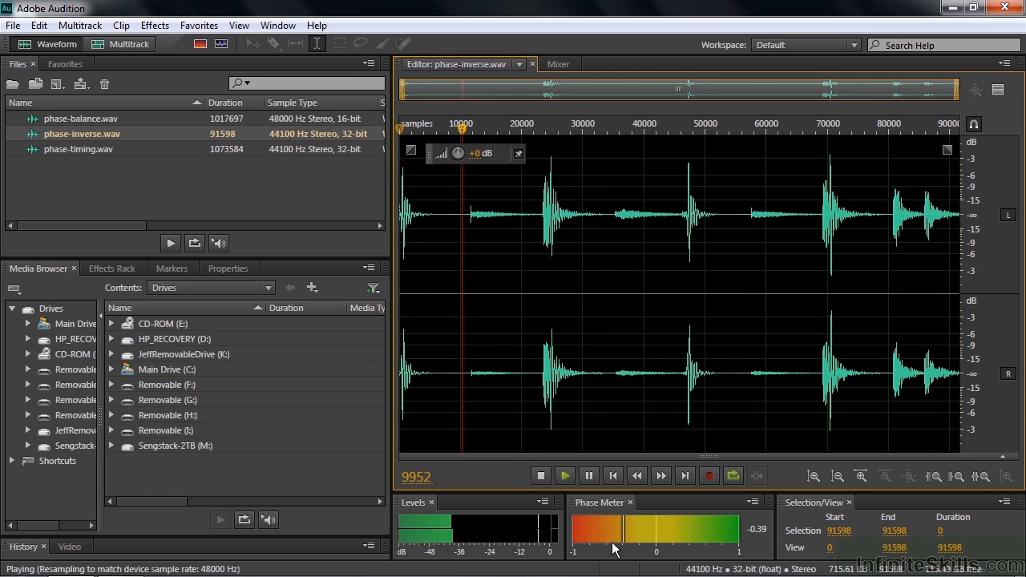
left_click(540, 474)
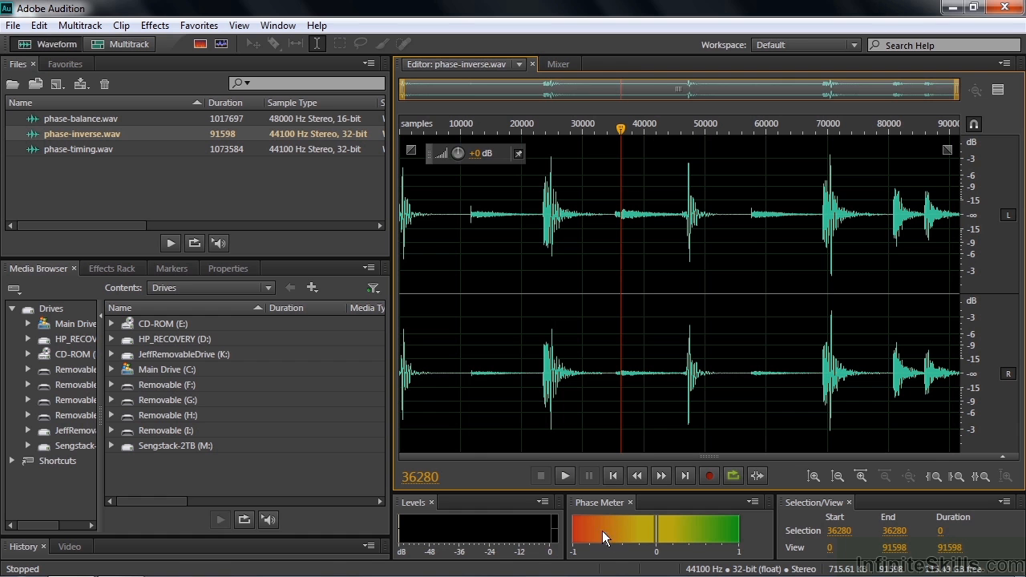
double_click(80, 119)
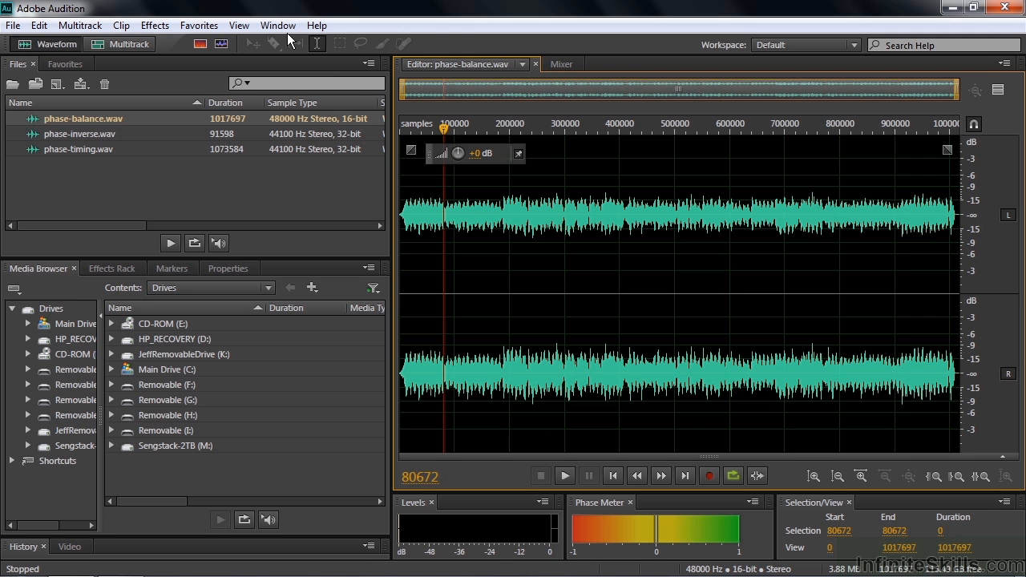
Step: Add the Phase Analysis panel from the Window menu and switch the editor to phase-timing.wav
left_click(278, 25)
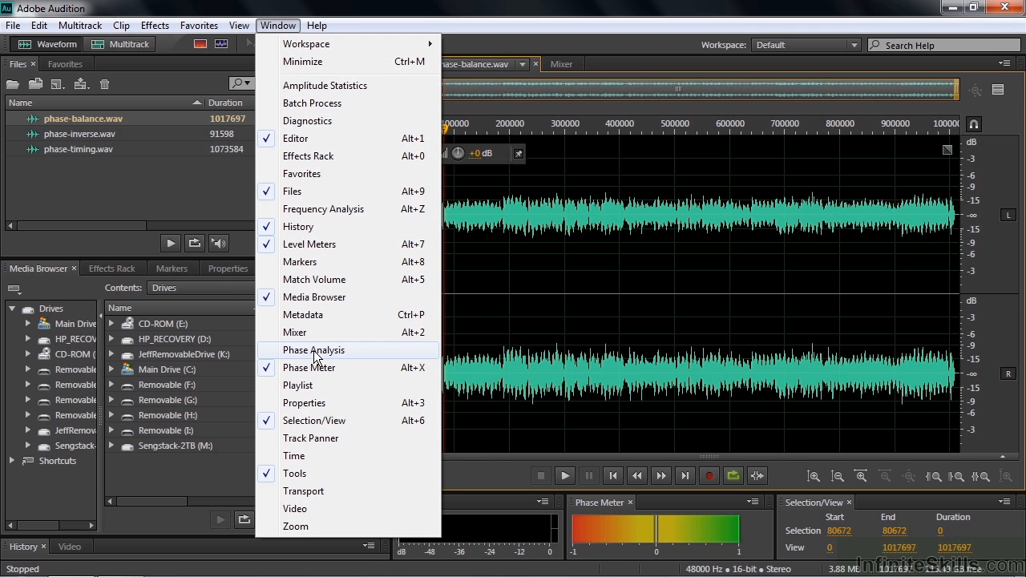
left_click(314, 349)
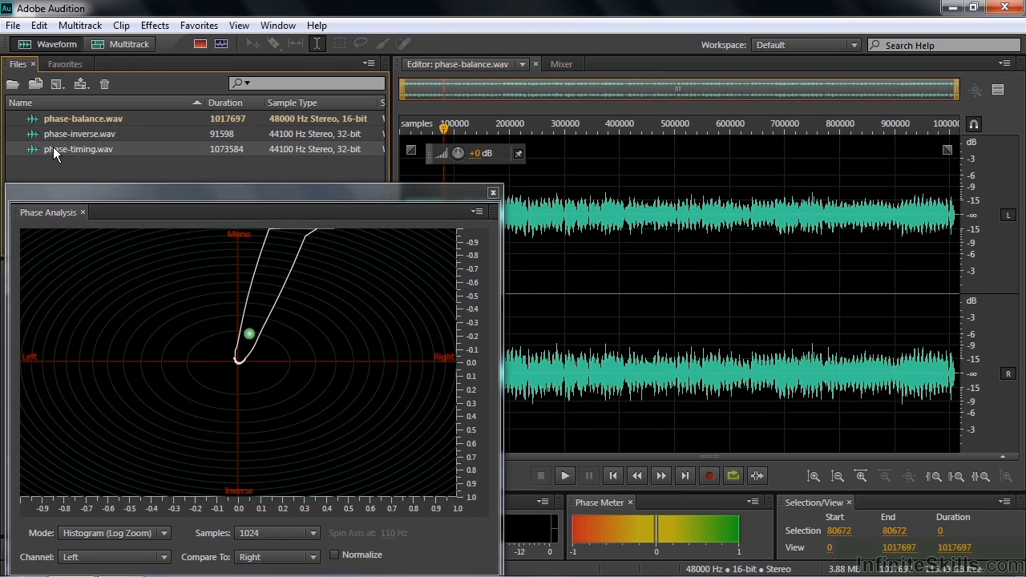
double_click(78, 150)
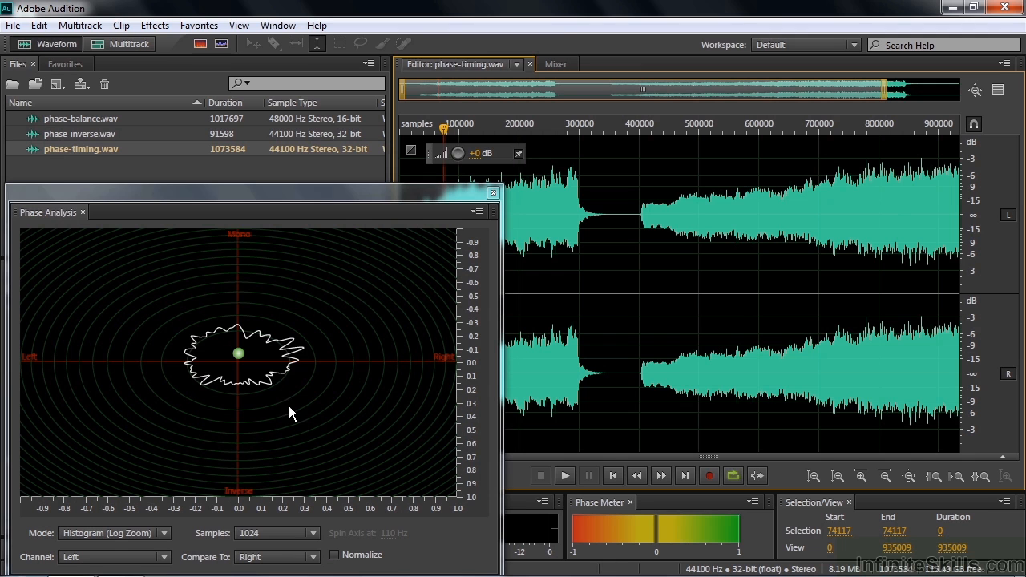
mouse_move(56, 340)
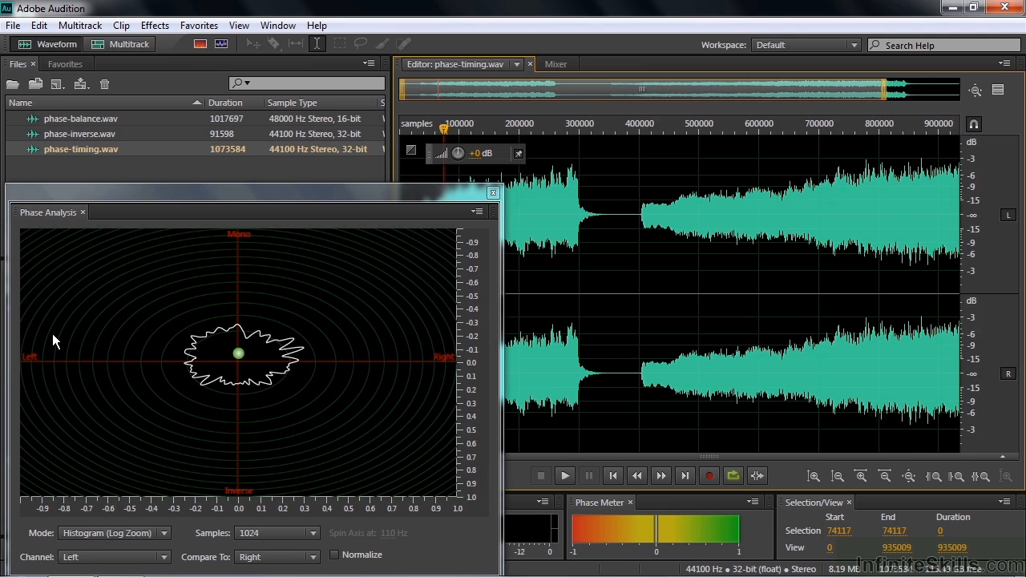
mouse_move(109, 447)
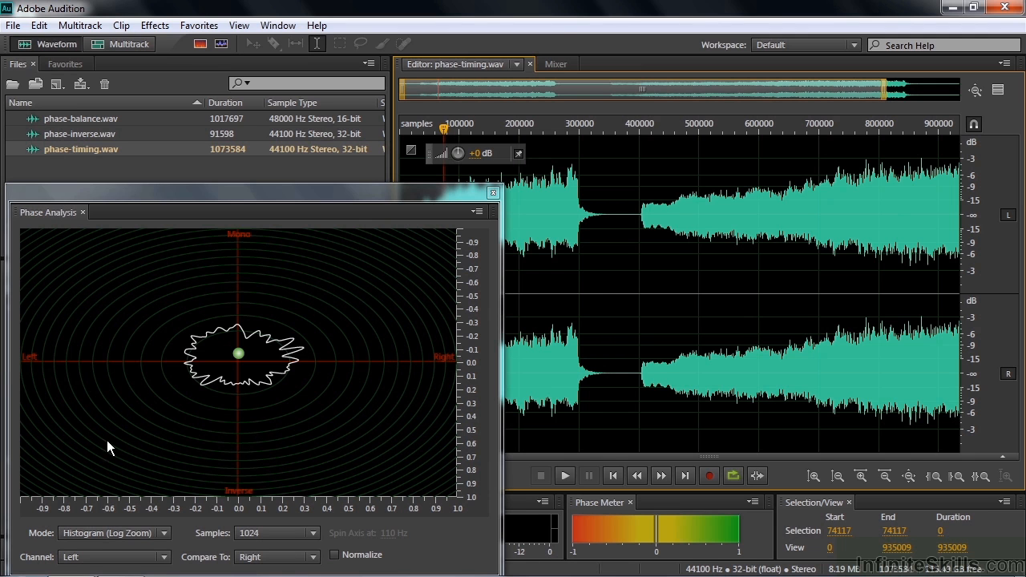
left_click(112, 532)
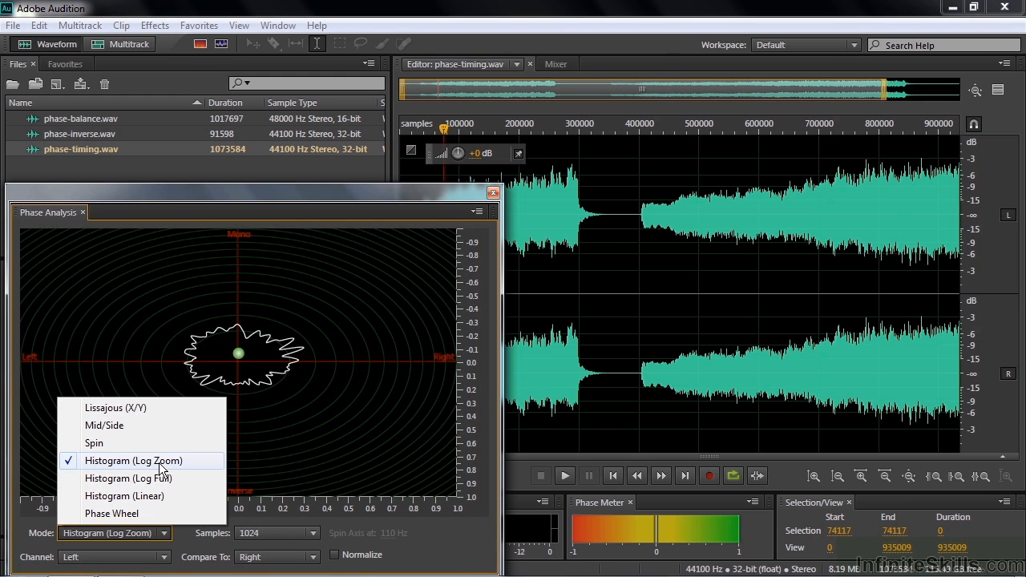
mouse_move(104, 426)
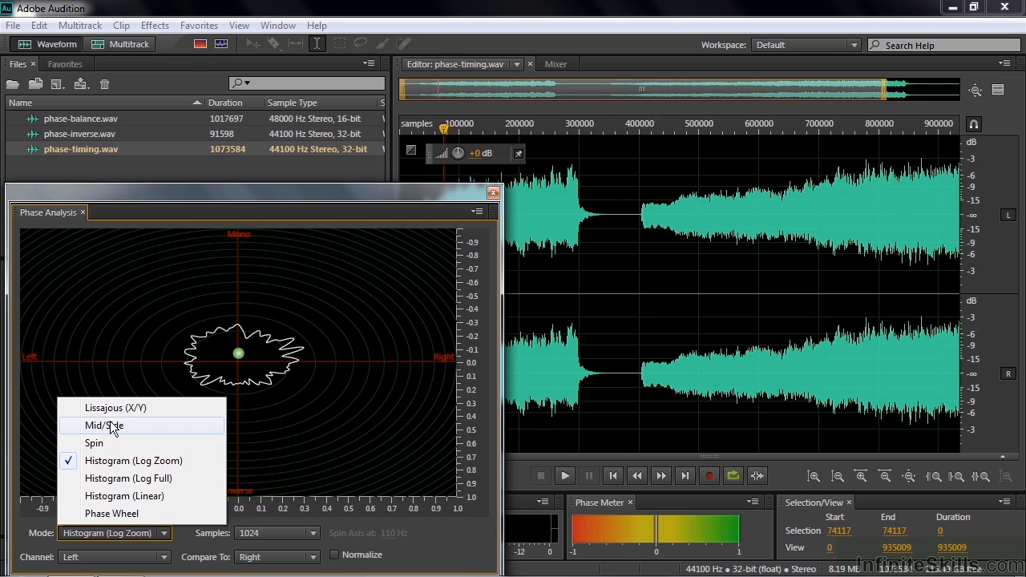
left_click(99, 427)
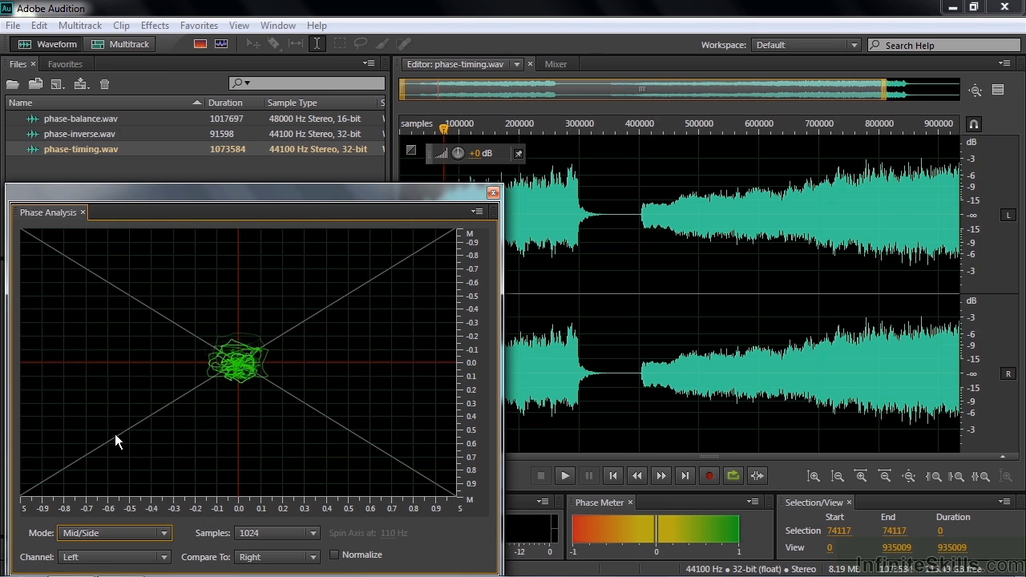
left_click(114, 533)
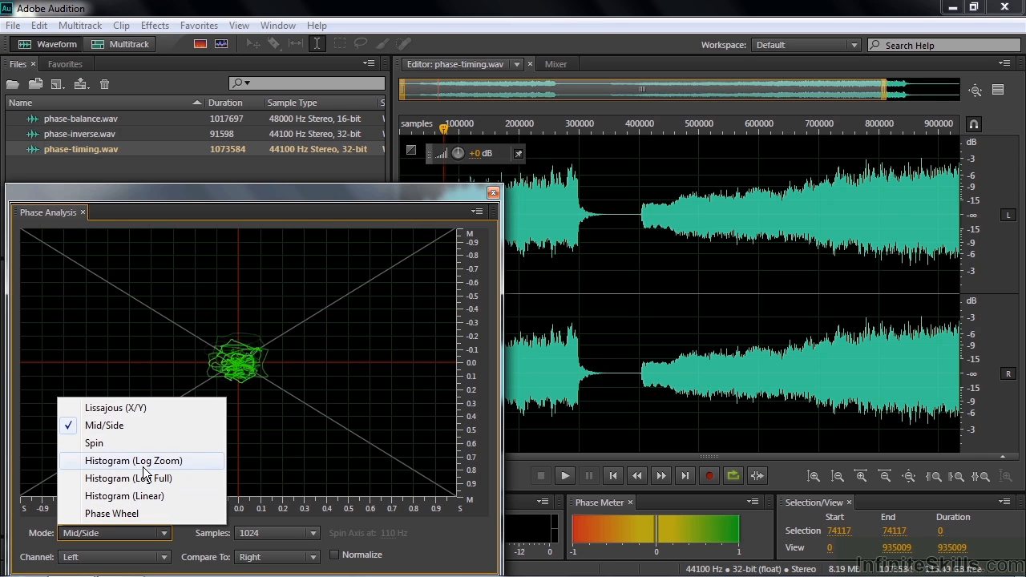
left_click(133, 460)
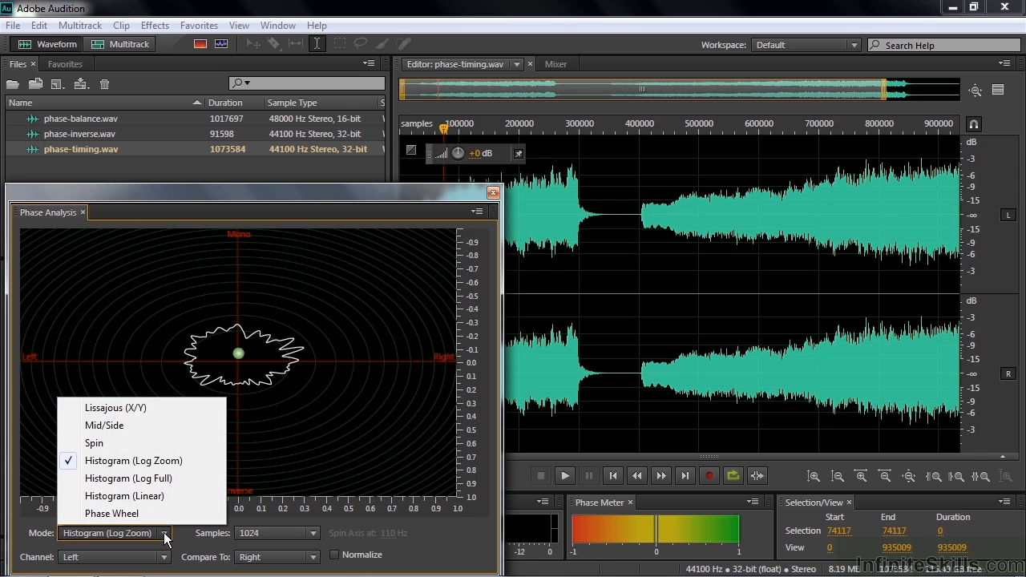
left_click(112, 514)
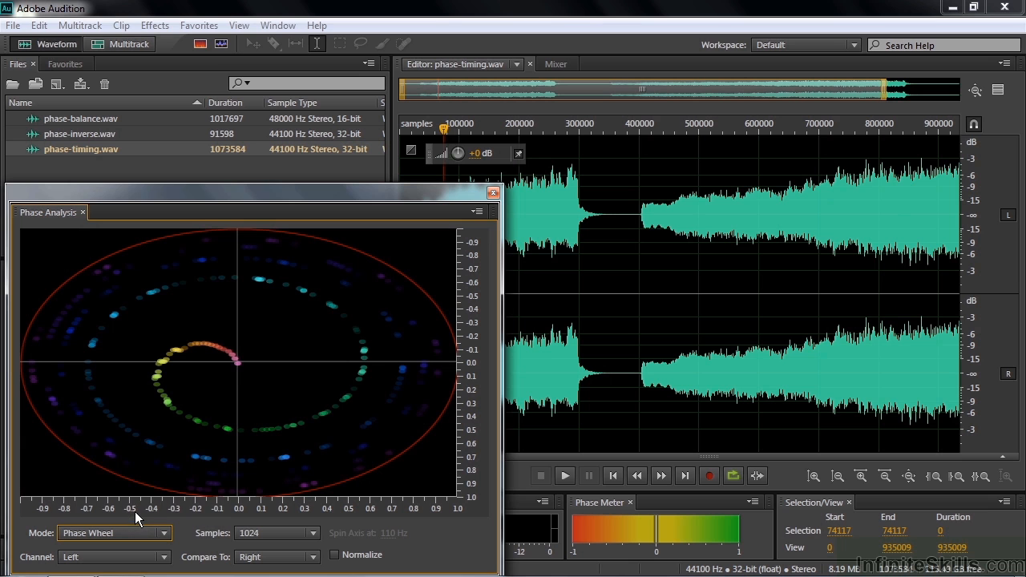
left_click(113, 533)
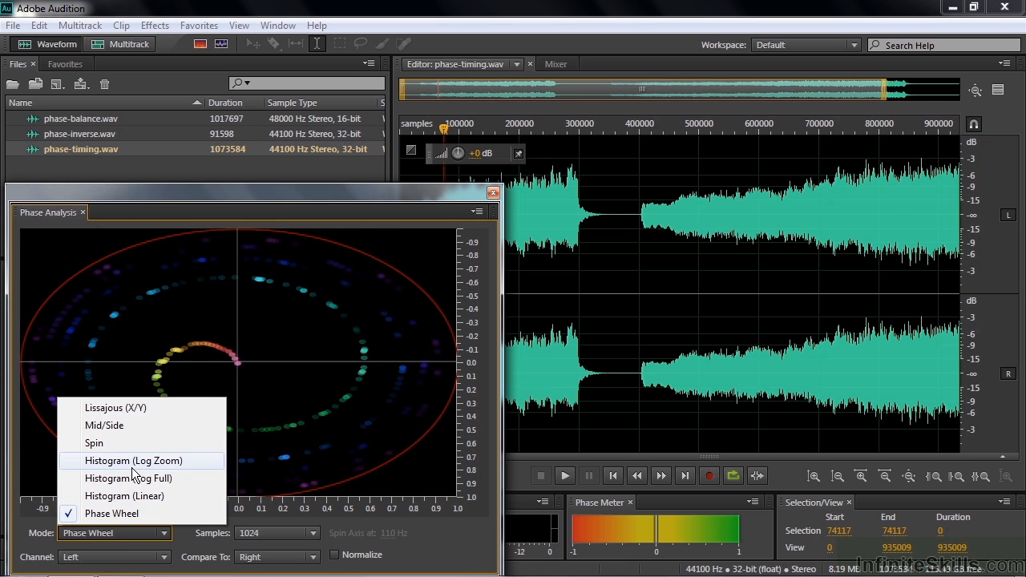
left_click(133, 461)
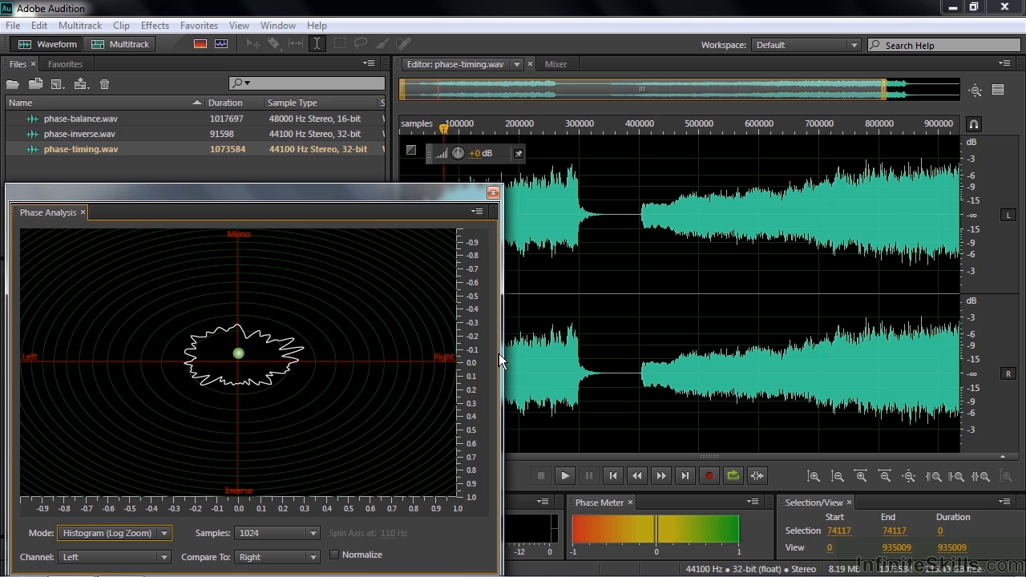
left_click(564, 474)
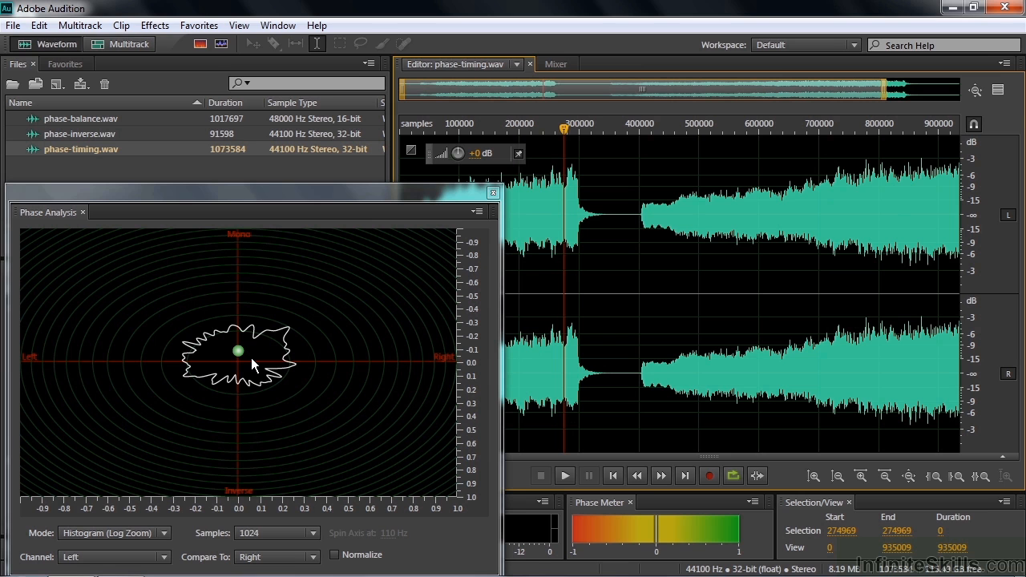
mouse_move(180, 544)
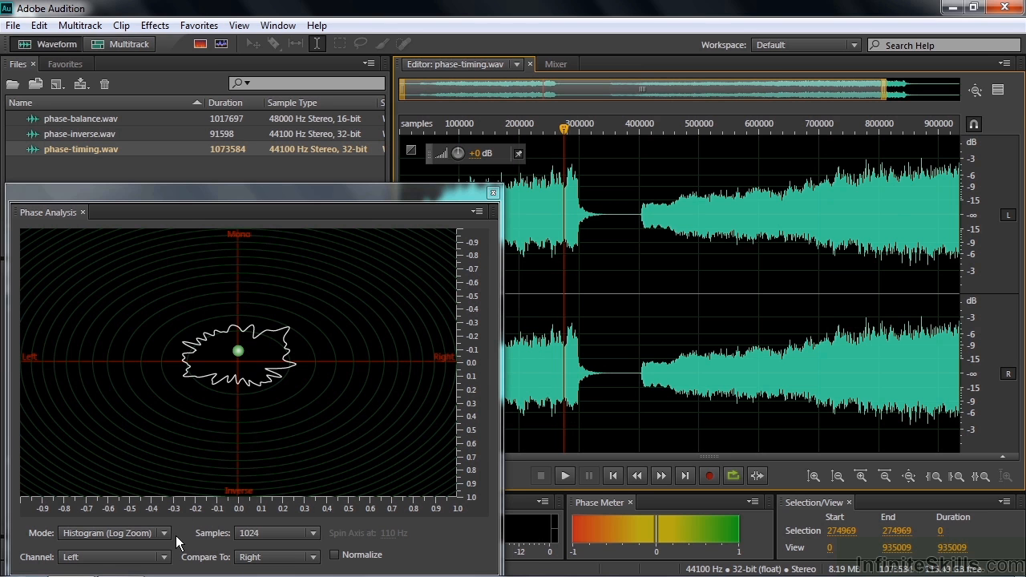
left_click(112, 533)
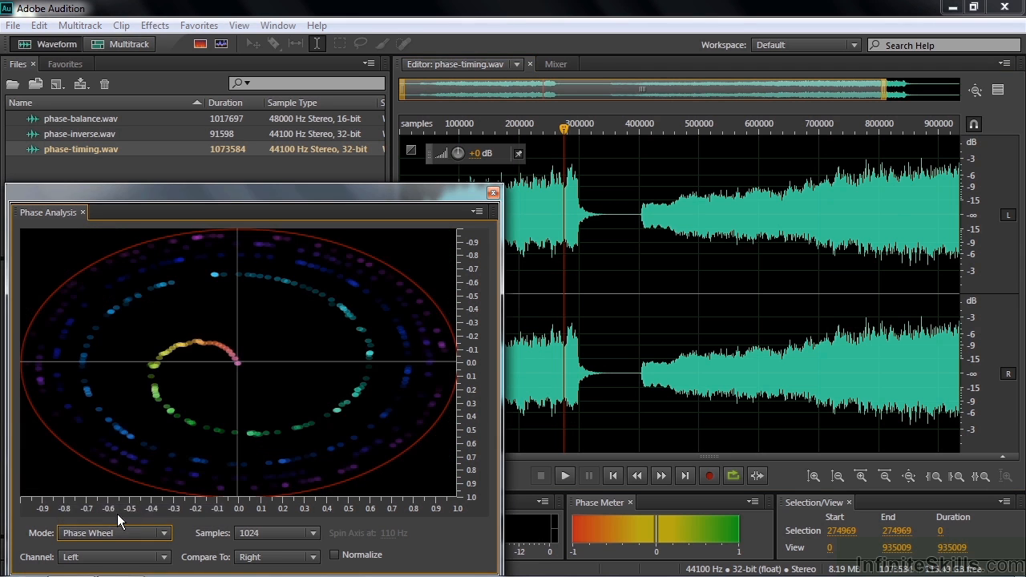
mouse_move(236, 391)
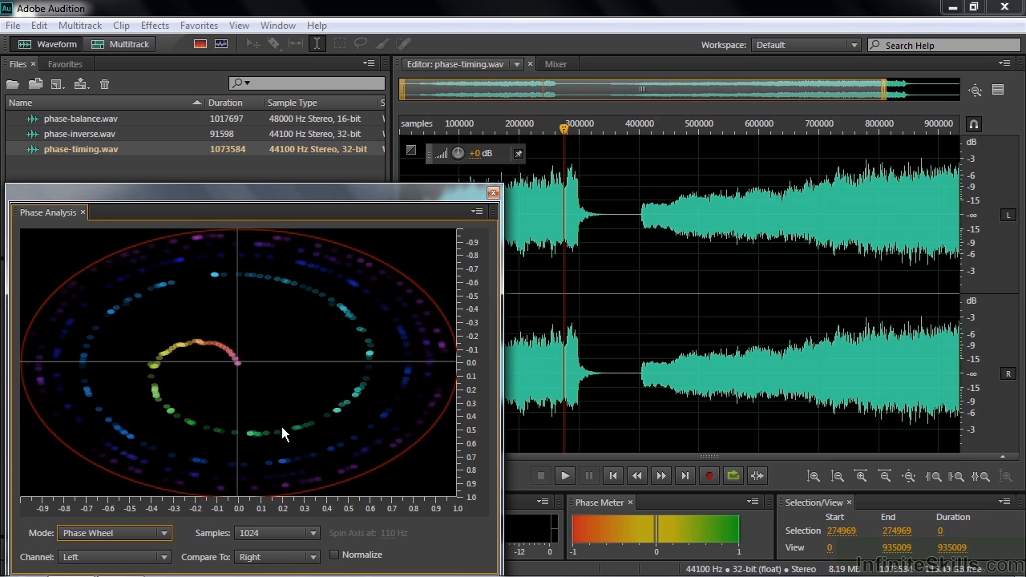
mouse_move(377, 392)
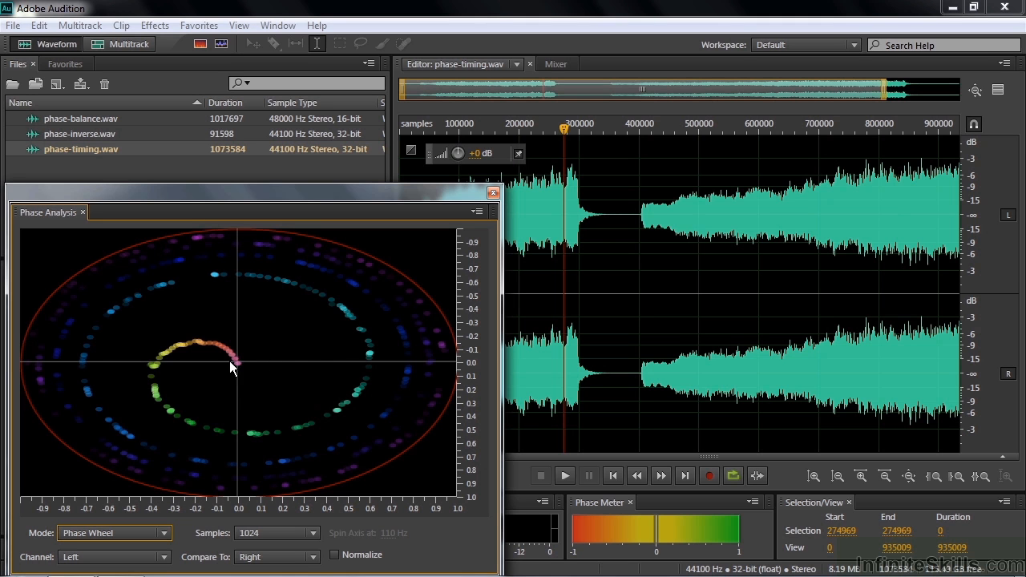
mouse_move(238, 337)
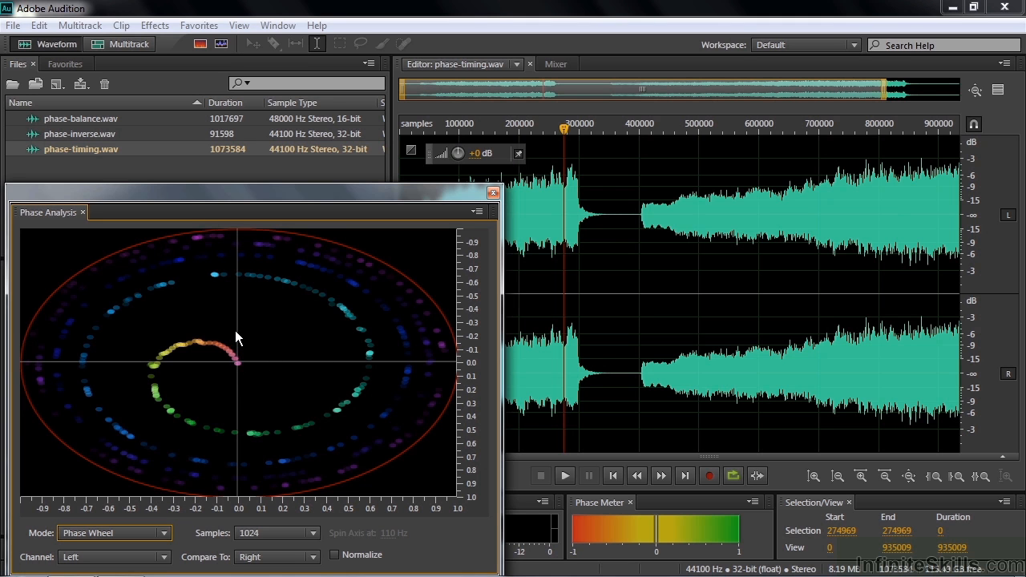
mouse_move(212, 417)
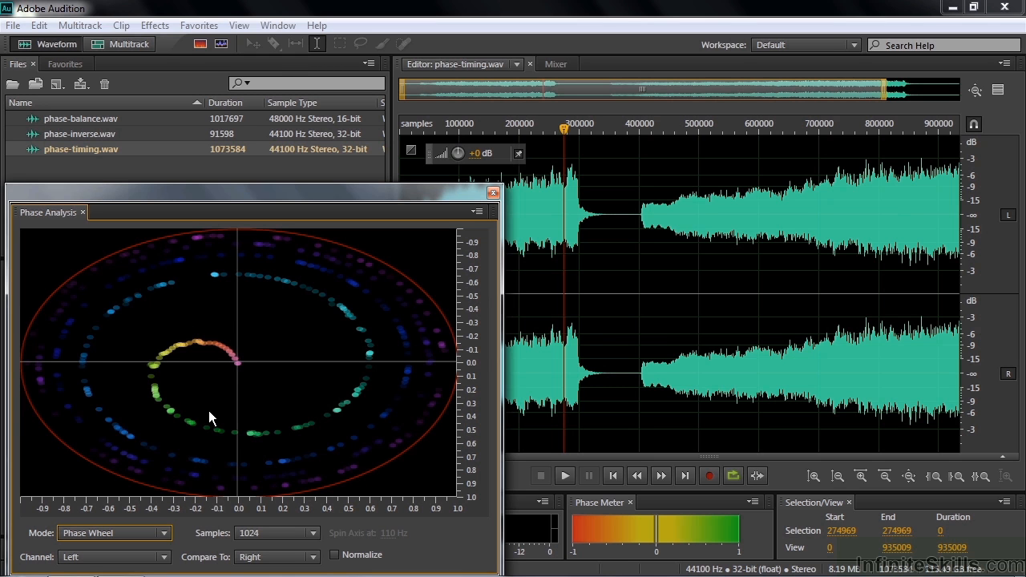
mouse_move(240, 369)
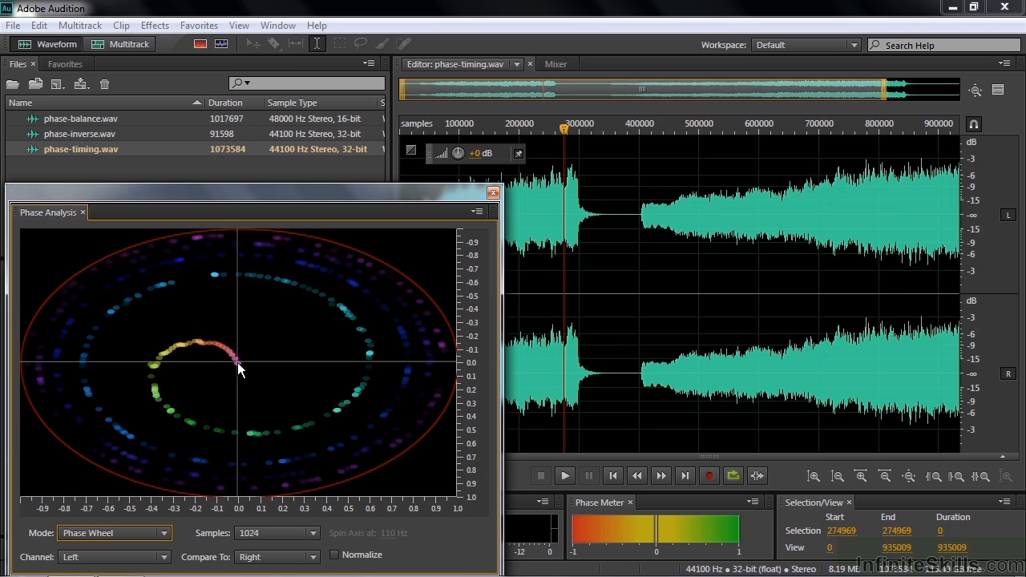
mouse_move(234, 361)
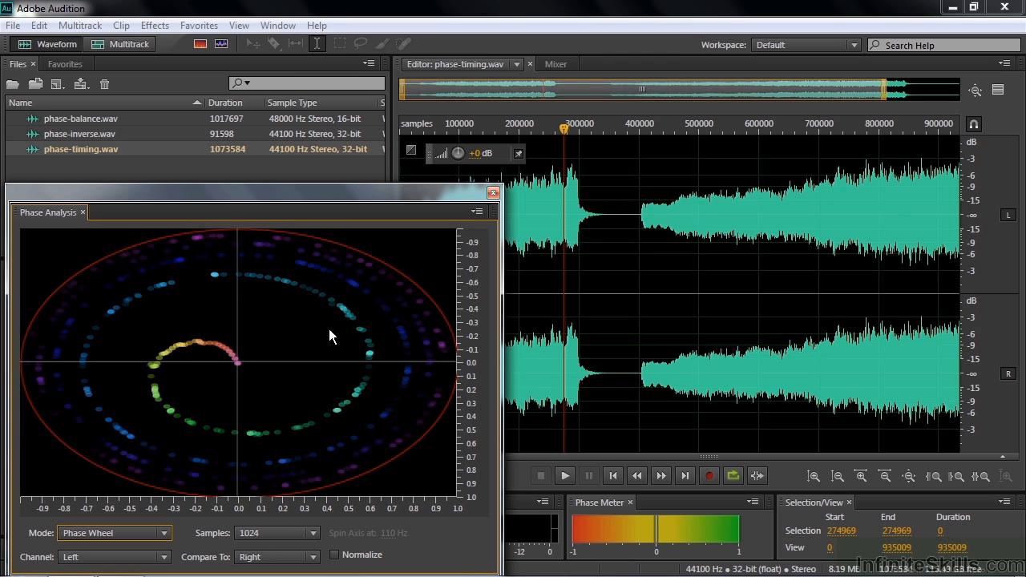
mouse_move(240, 281)
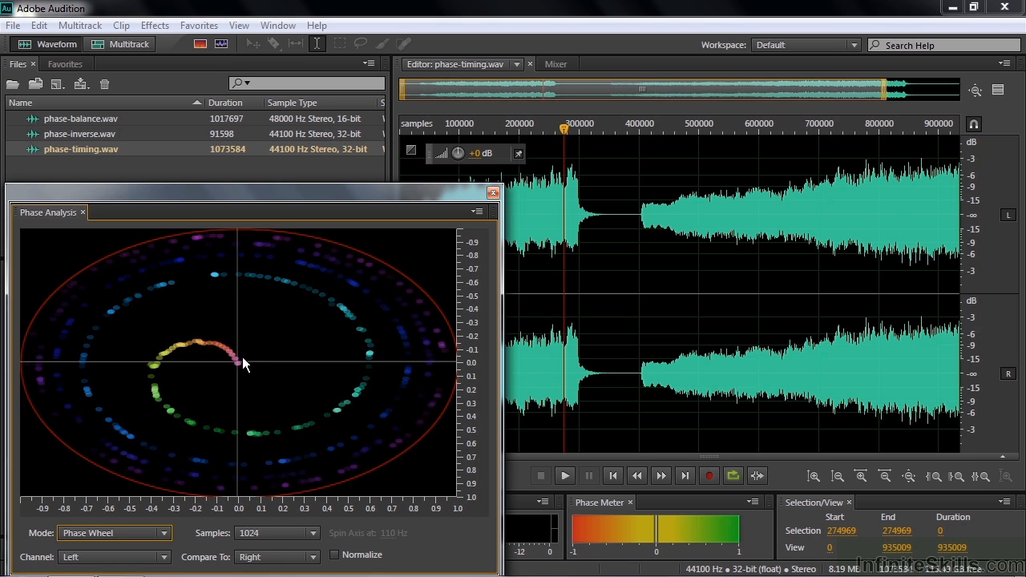
mouse_move(244, 276)
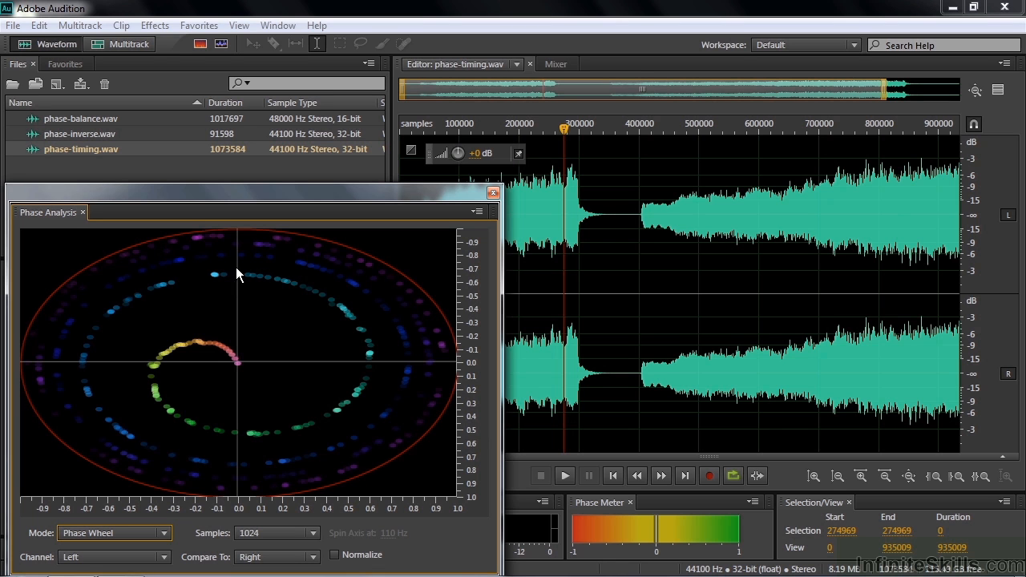
mouse_move(392, 459)
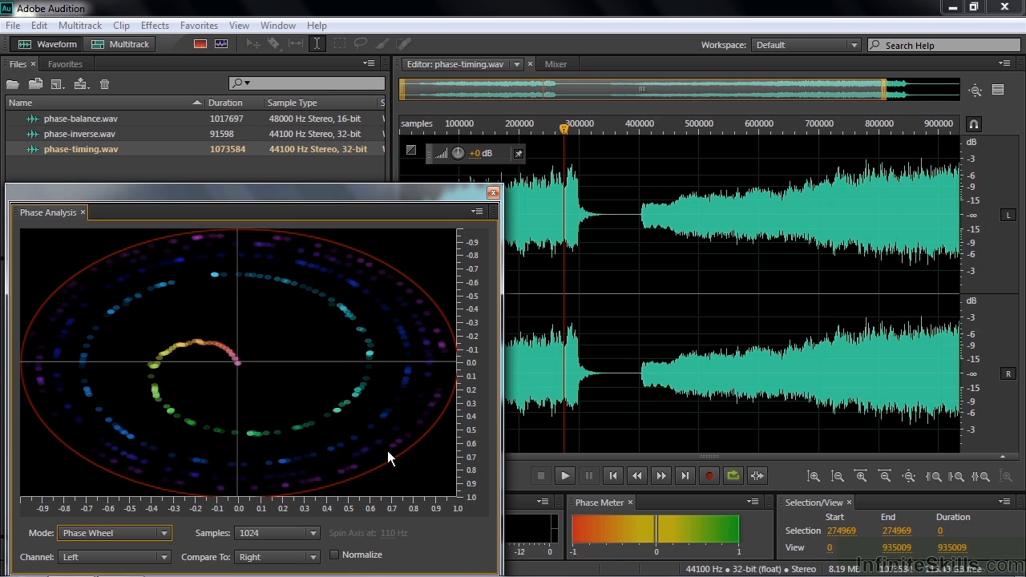
mouse_move(247, 260)
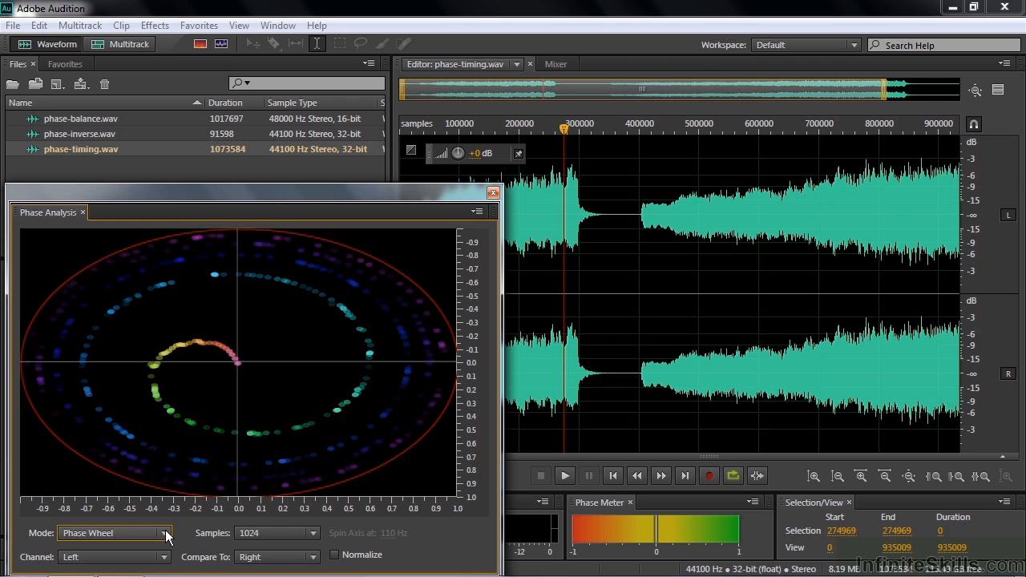
Step: Set the Phase Analysis mode to Histogram (Log Zoom) for phase-timing.wav
left_click(112, 532)
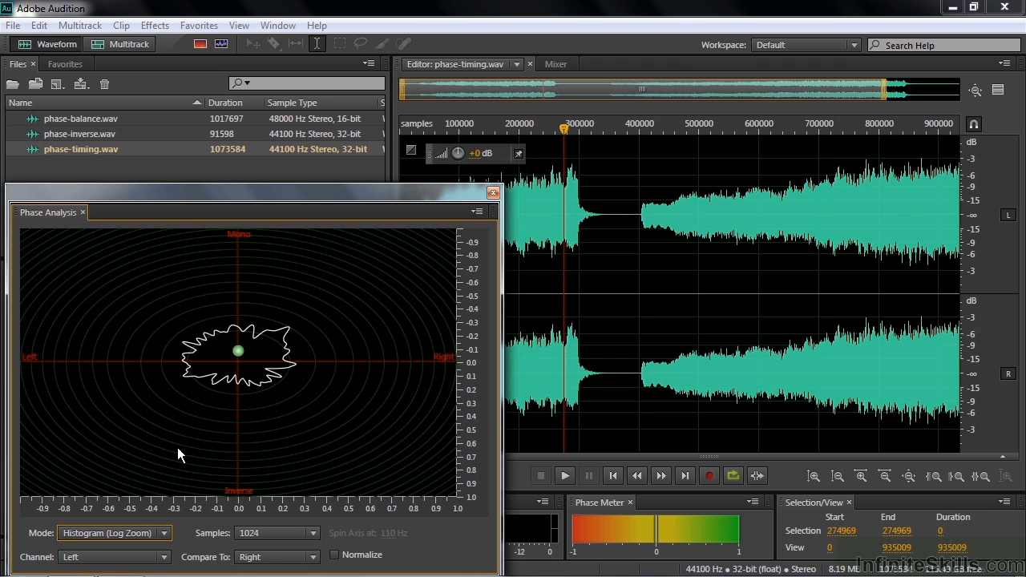
mouse_move(116, 302)
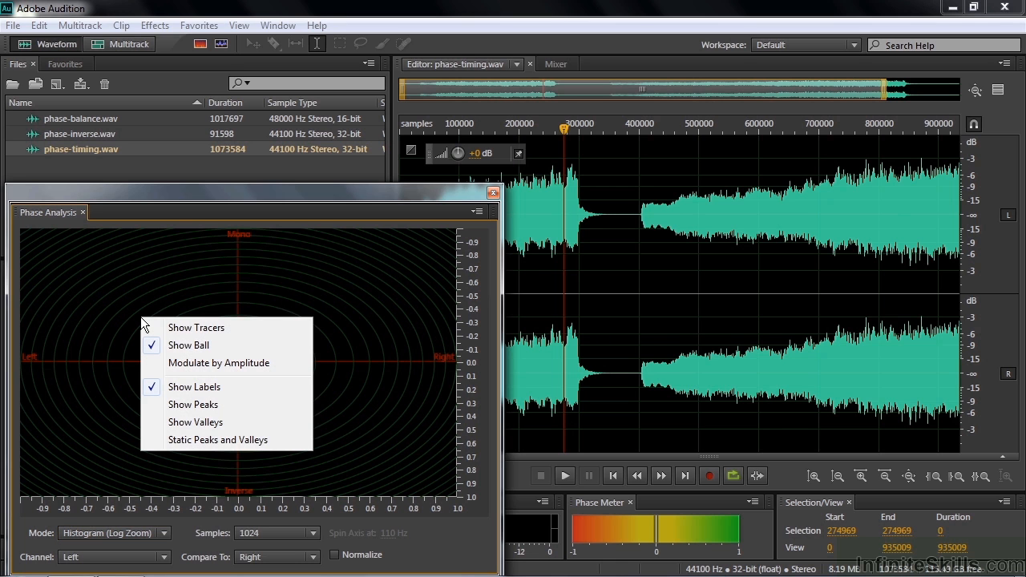
mouse_move(218, 362)
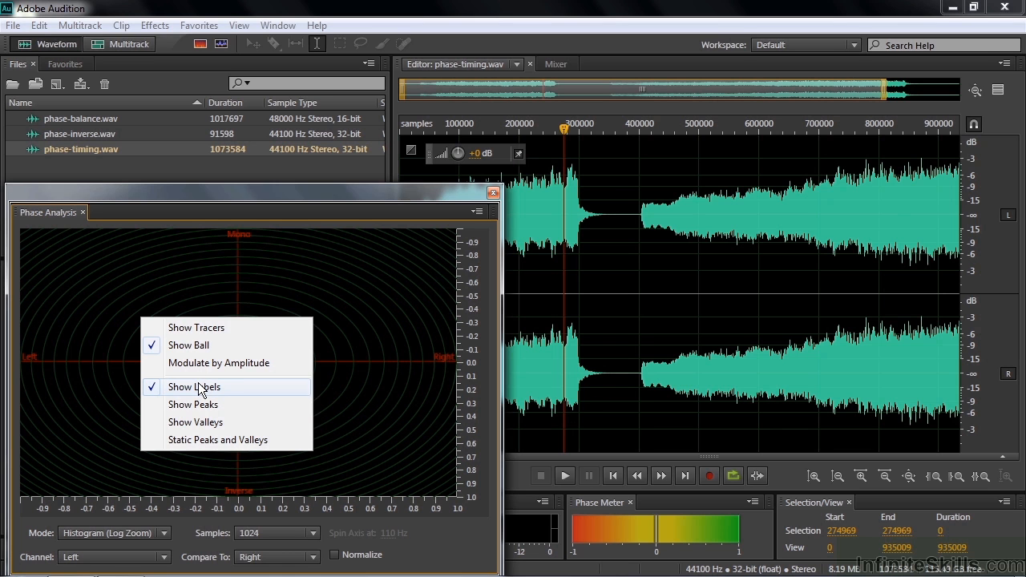
mouse_move(202, 386)
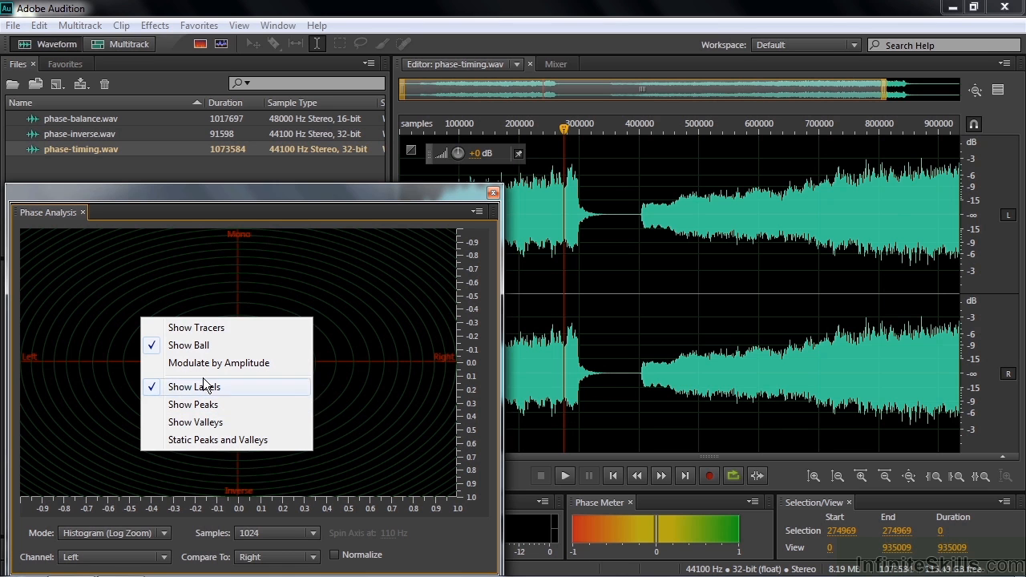
mouse_move(132, 378)
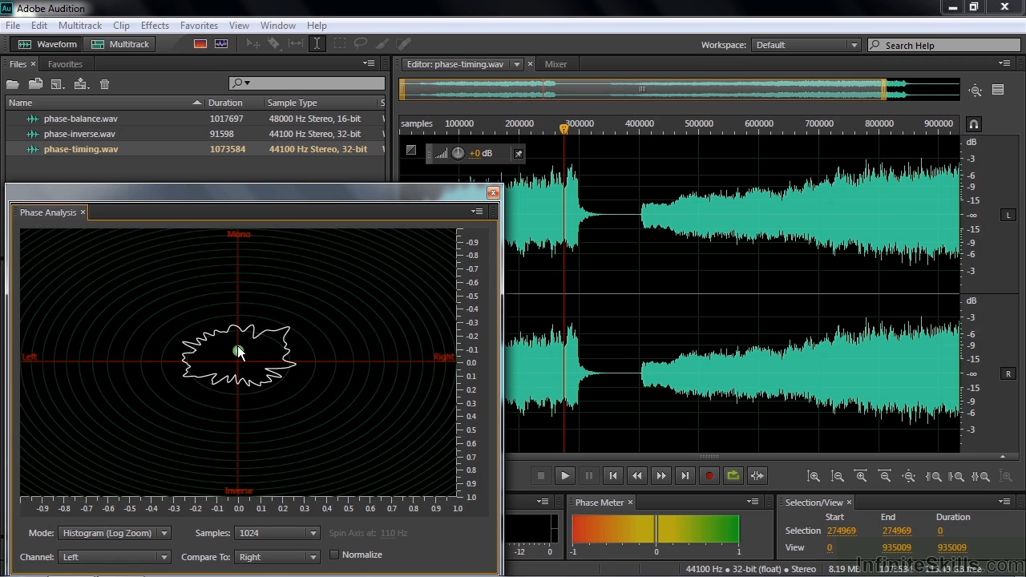
mouse_move(215, 228)
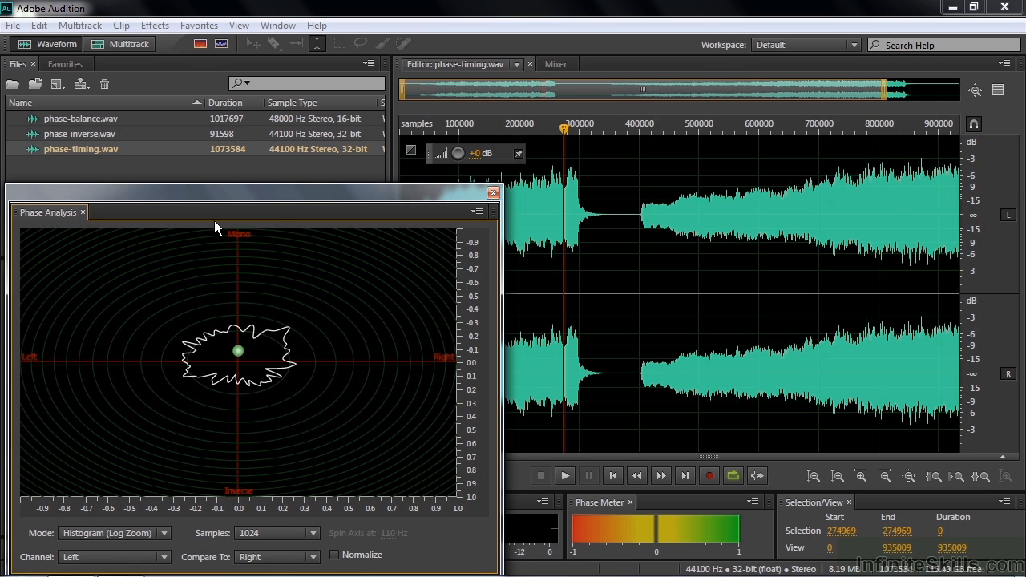
double_click(79, 135)
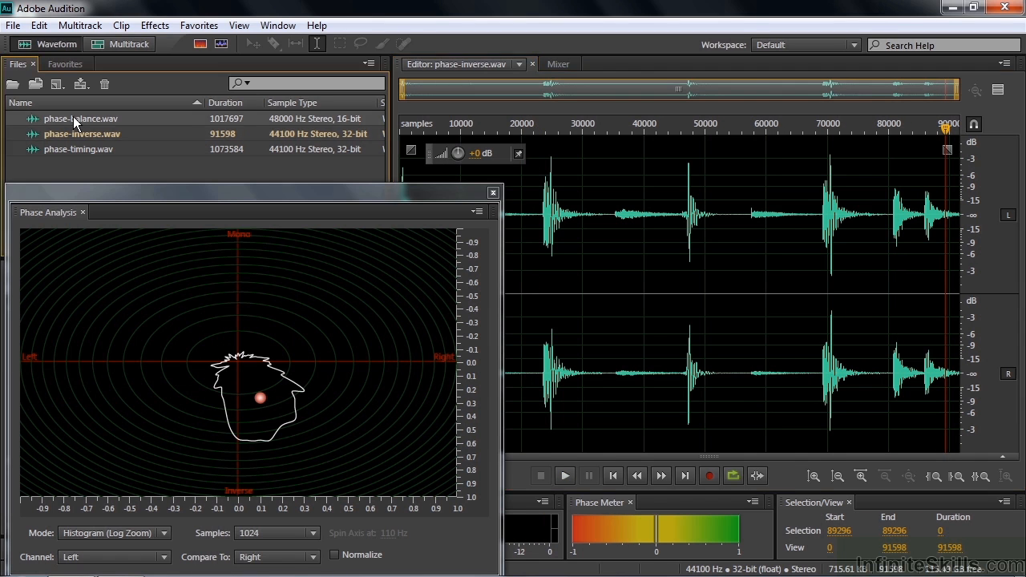
double_click(84, 119)
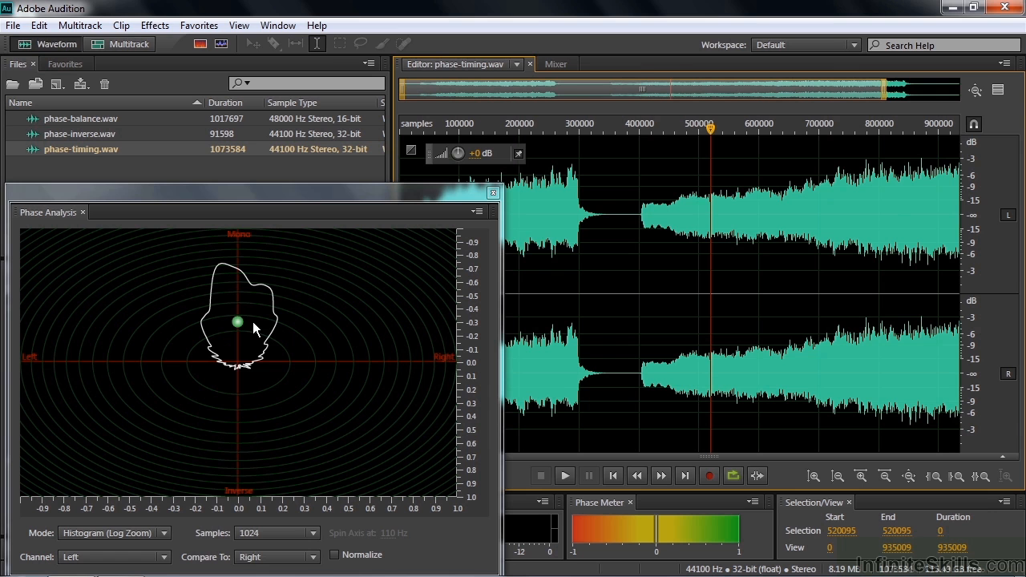
left_click(113, 532)
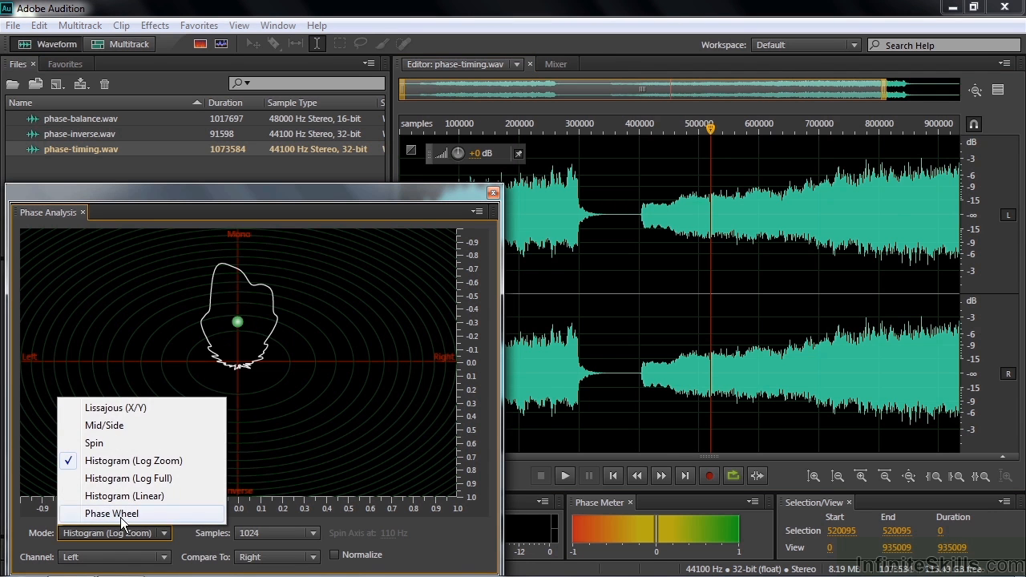
Step: Set the Phase Analysis mode to Phase Wheel and select a few samples of the zoomed waveform
left_click(110, 513)
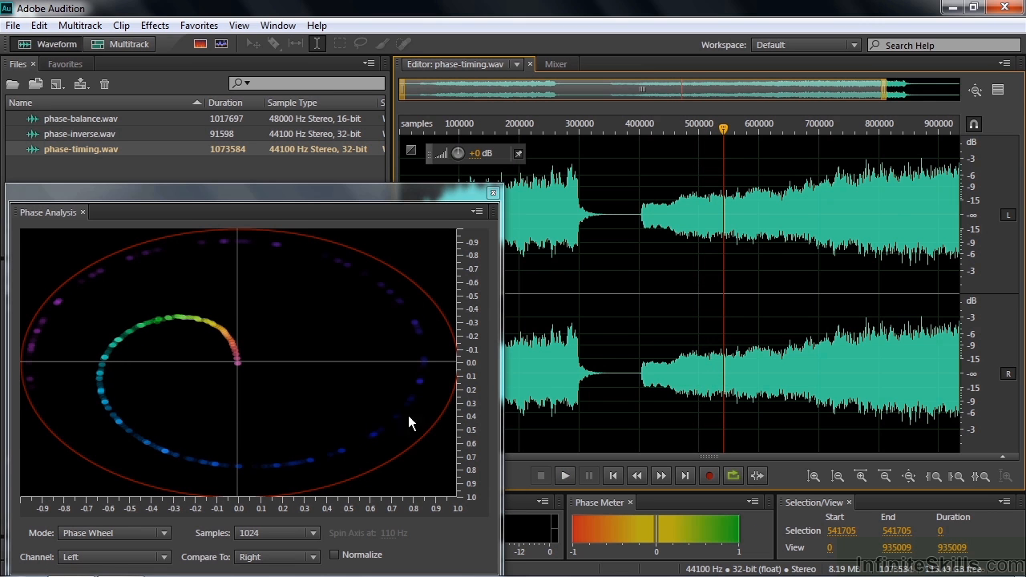
mouse_move(722, 161)
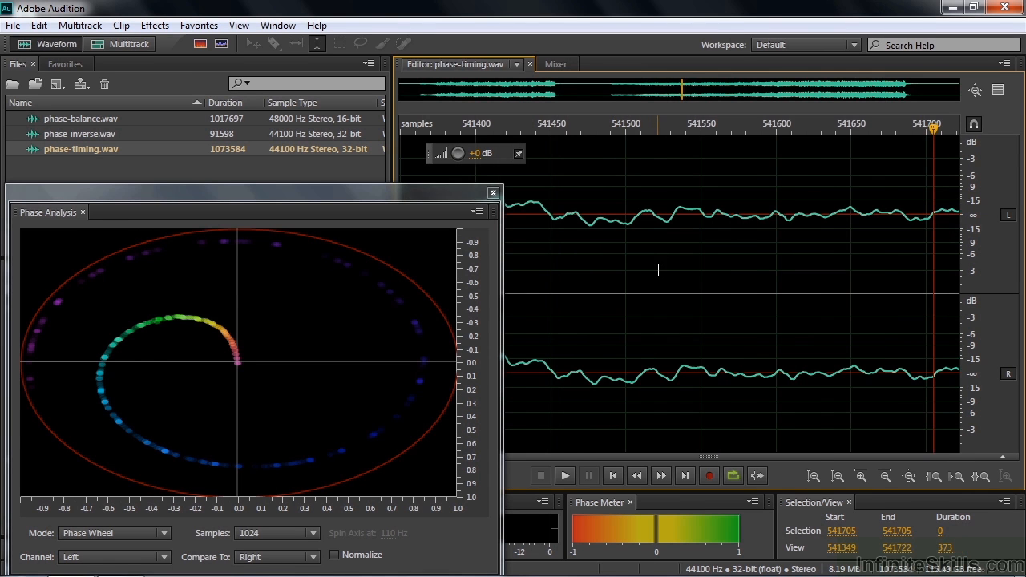
mouse_move(649, 263)
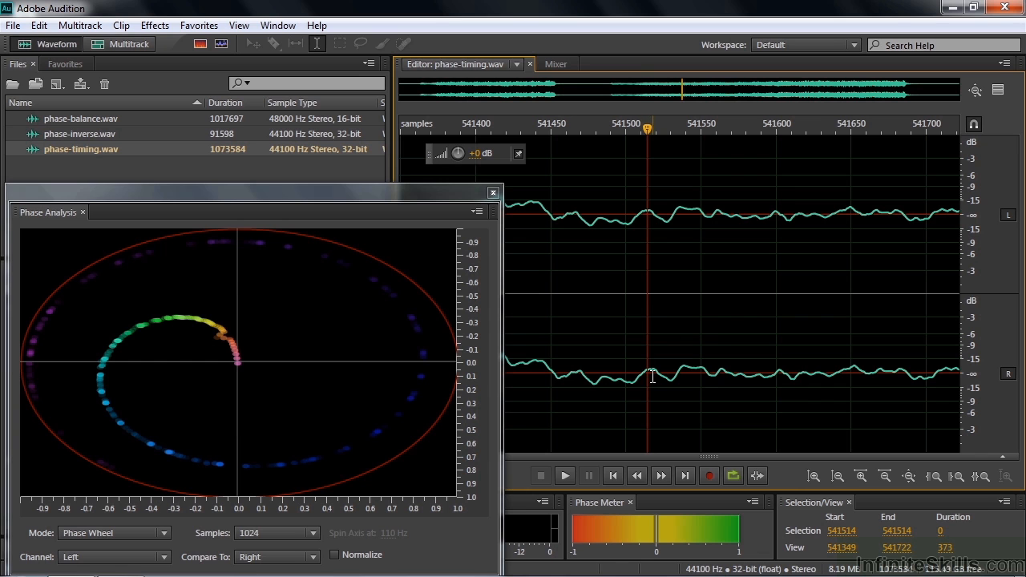
mouse_move(667, 224)
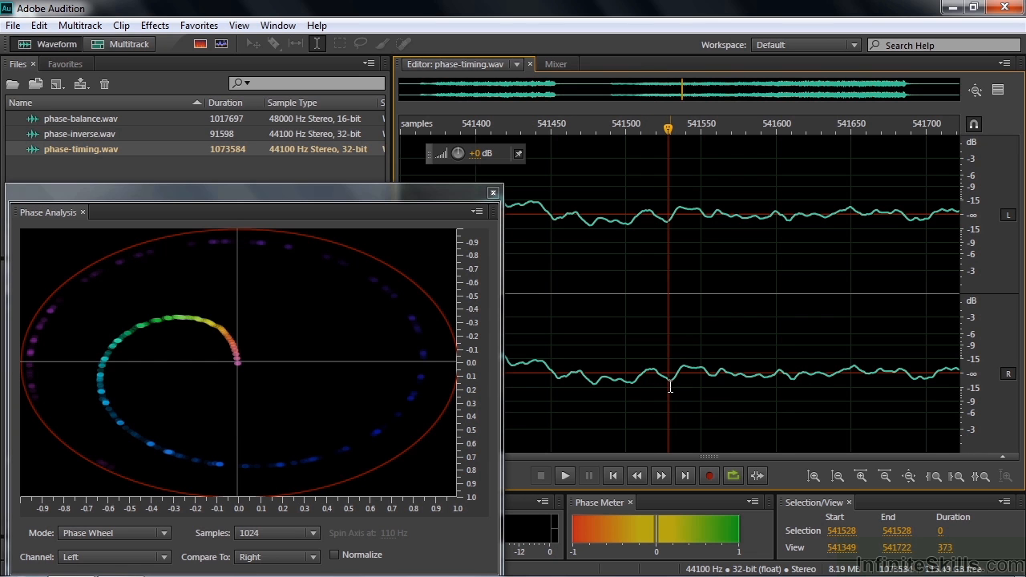
mouse_move(651, 131)
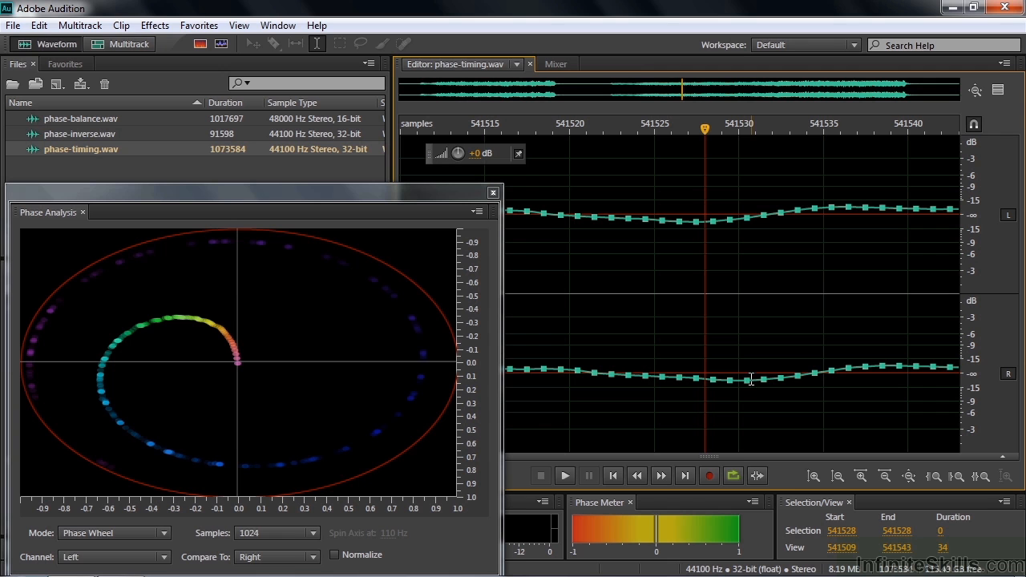
mouse_move(672, 135)
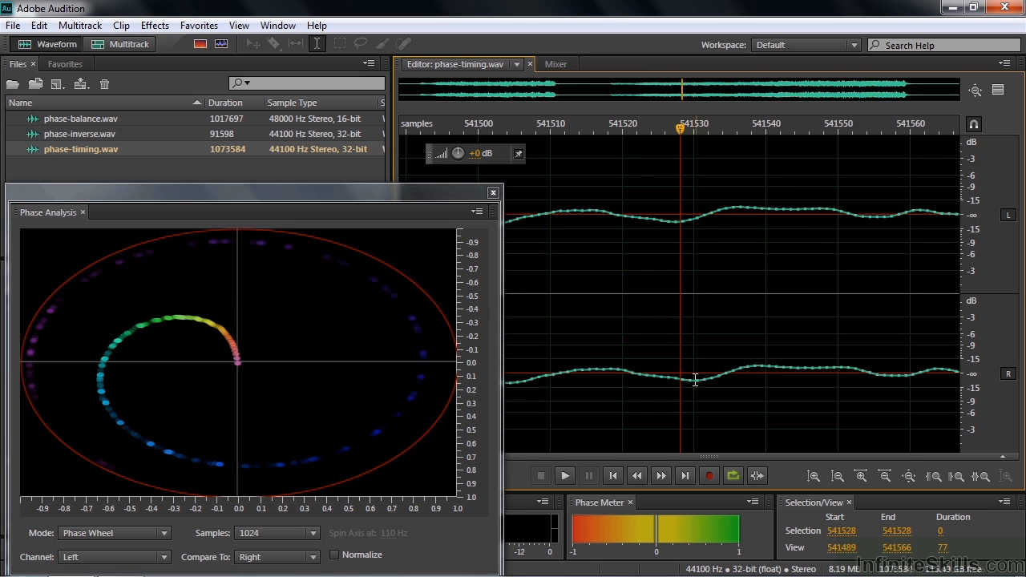
mouse_move(687, 268)
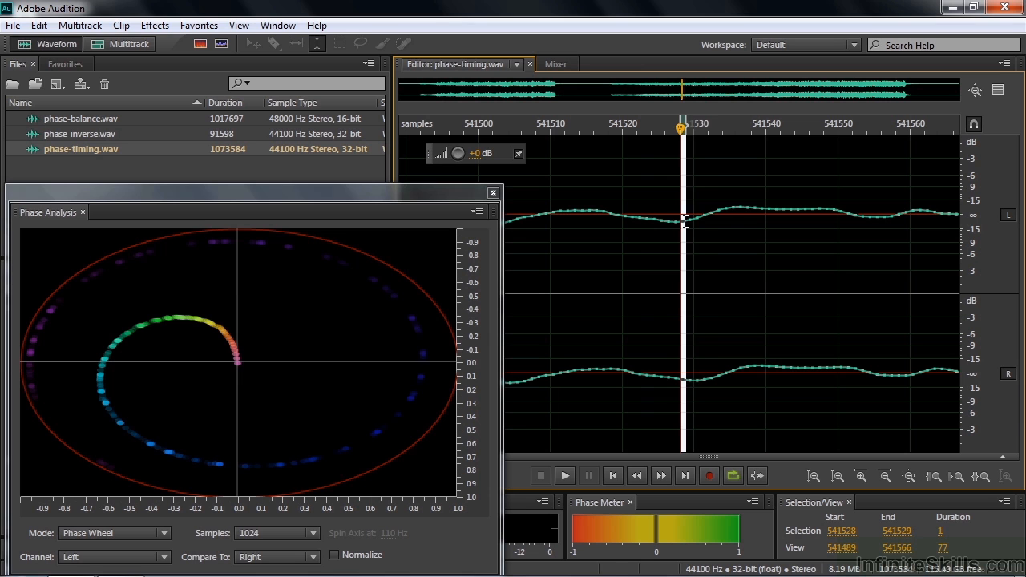
left_click_drag(683, 225, 705, 224)
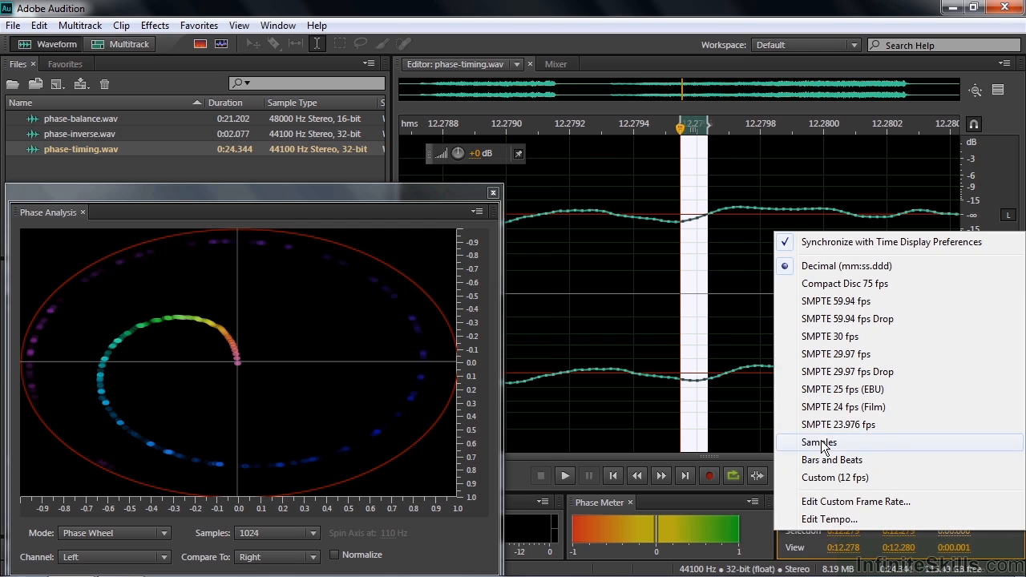
left_click(818, 443)
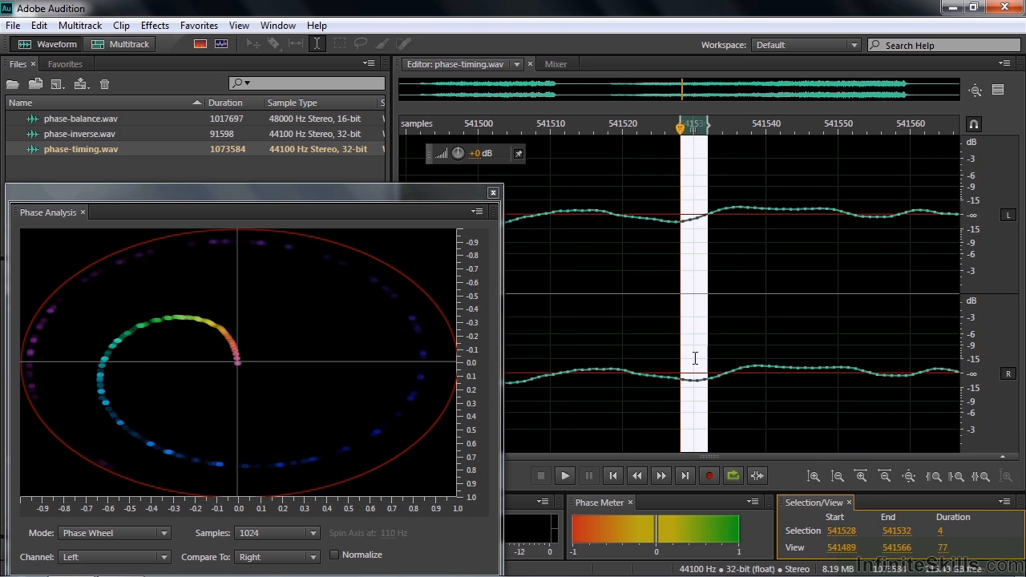
mouse_move(685, 372)
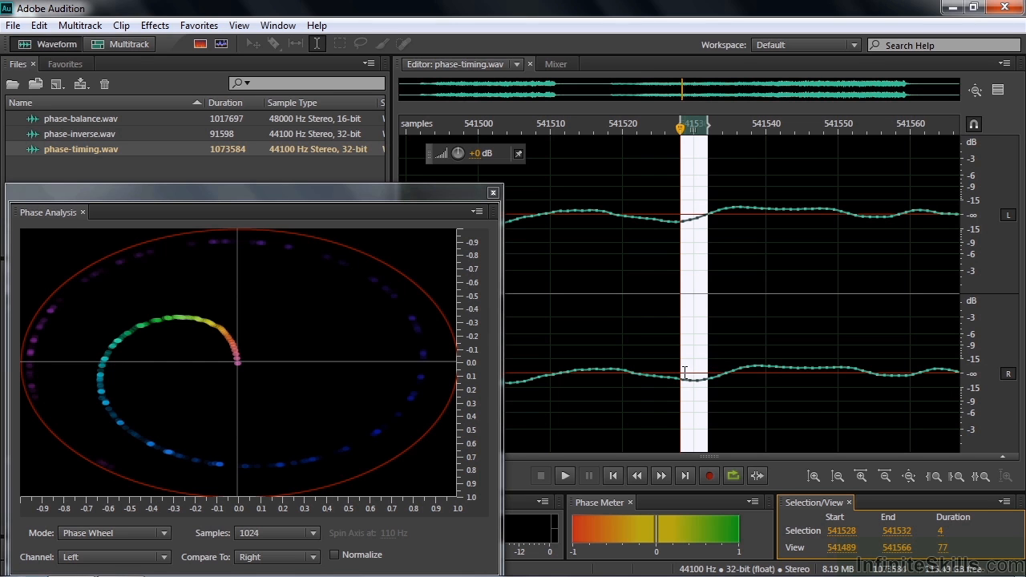
mouse_move(685, 359)
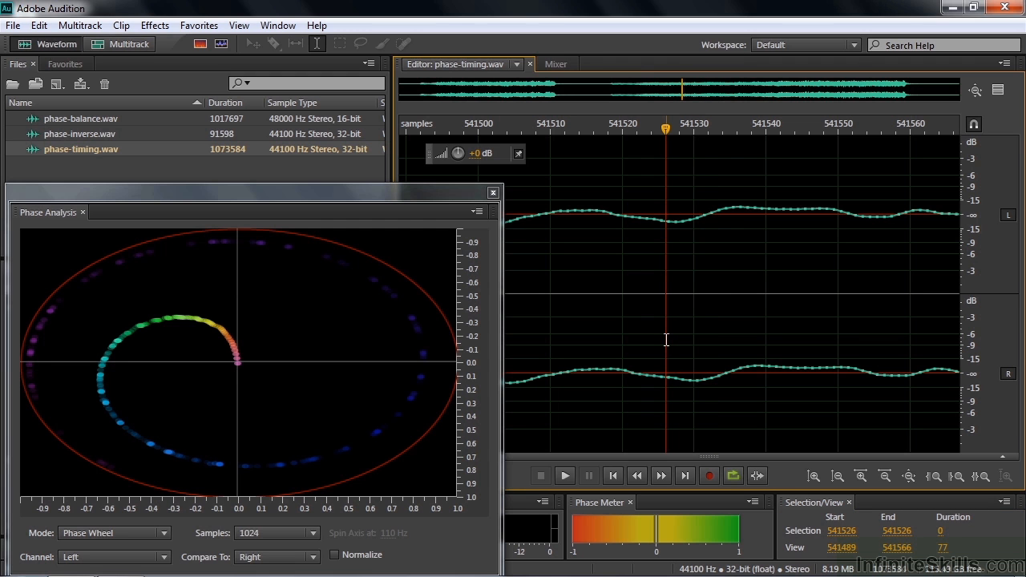
Step: Apply Automatic Phase Correction to phase-timing.wav with Global Time Shift off and the (Default) preset
left_click(154, 25)
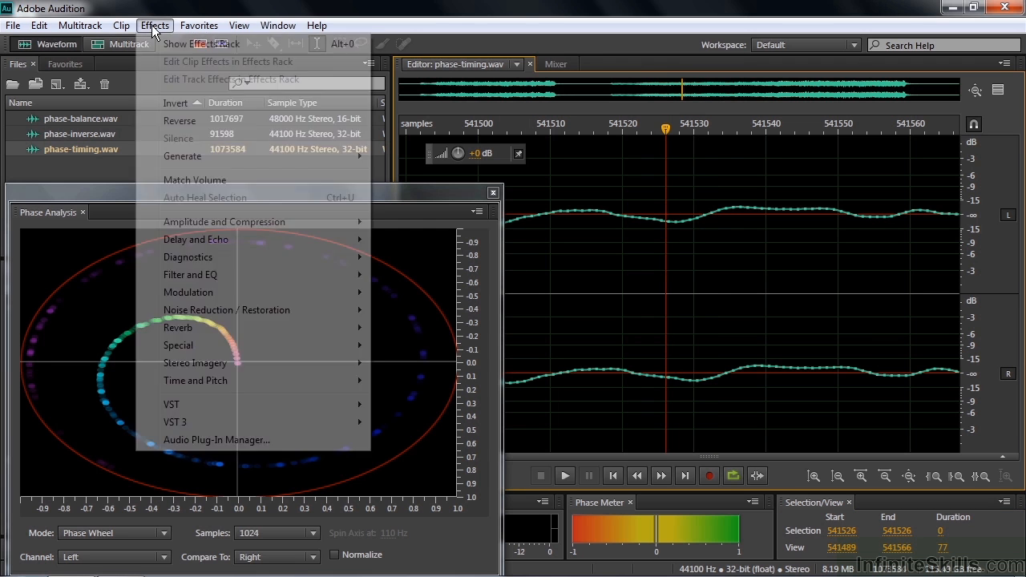
mouse_move(228, 309)
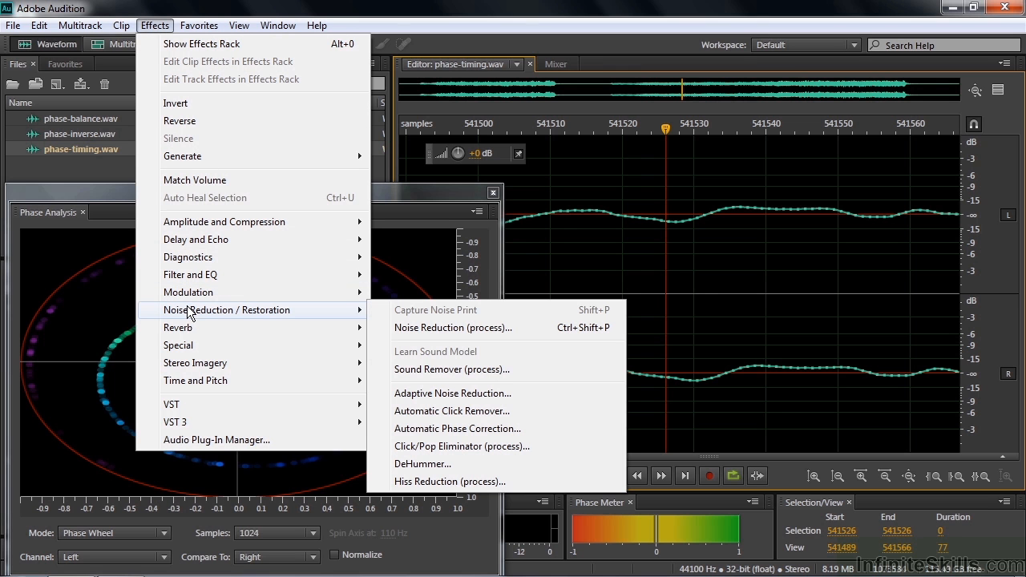
mouse_move(457, 428)
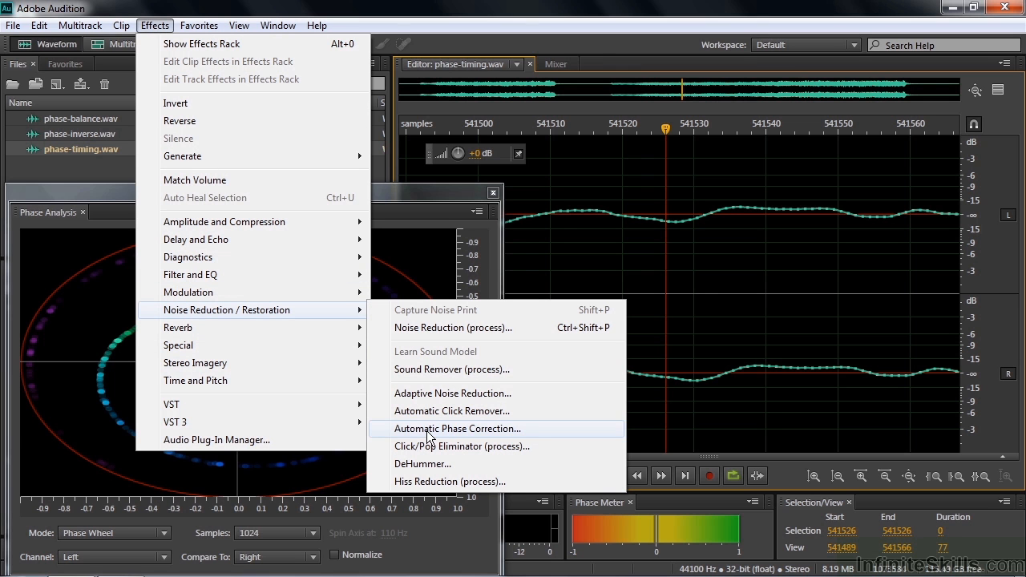
left_click(455, 428)
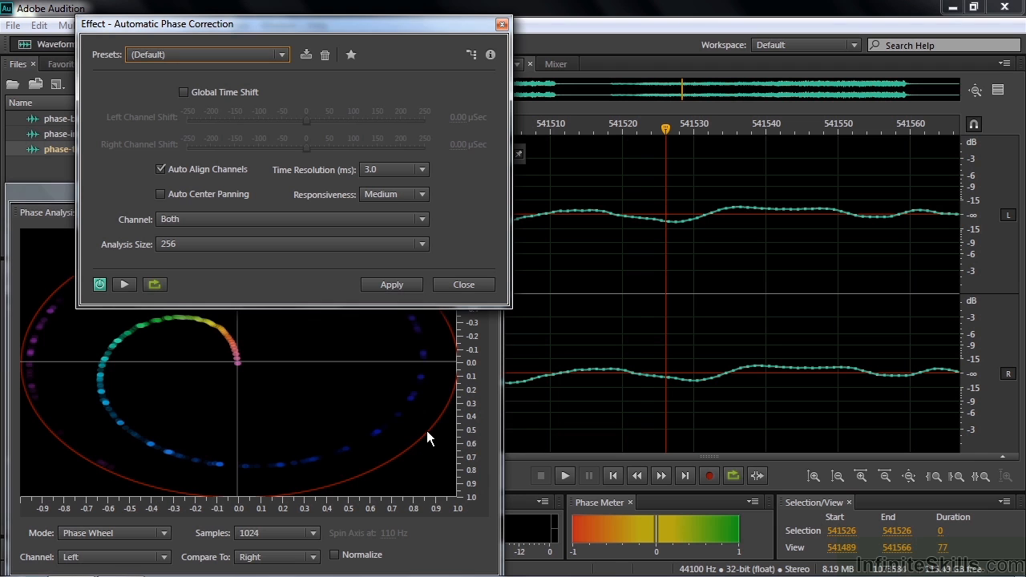
left_click(183, 91)
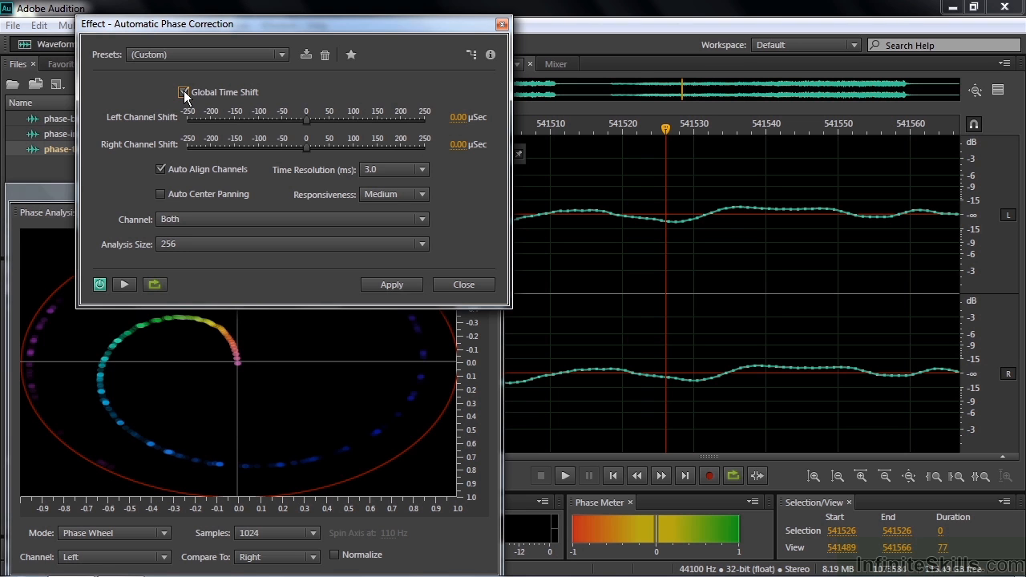
left_click(183, 91)
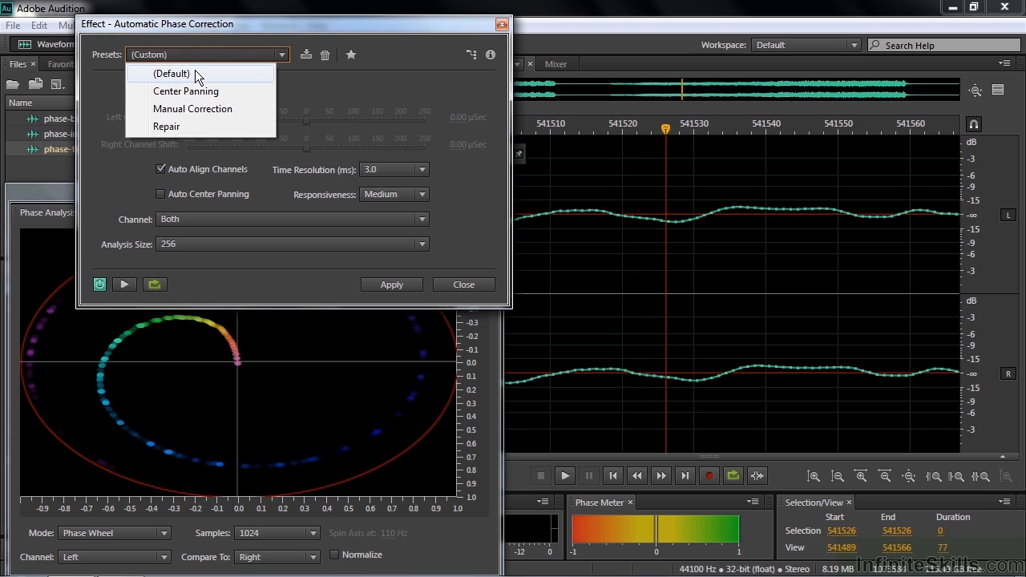
left_click(170, 74)
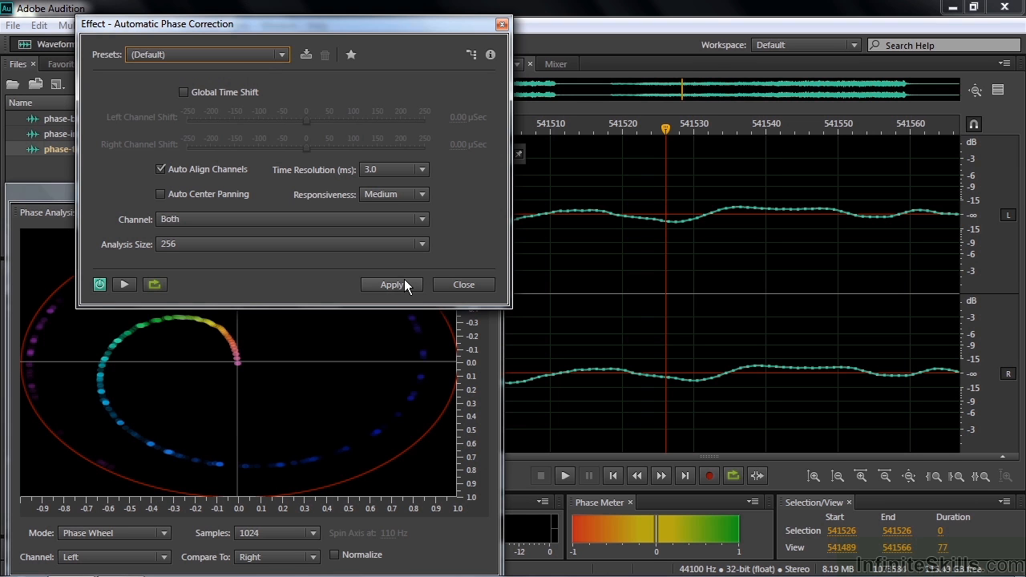
left_click(392, 285)
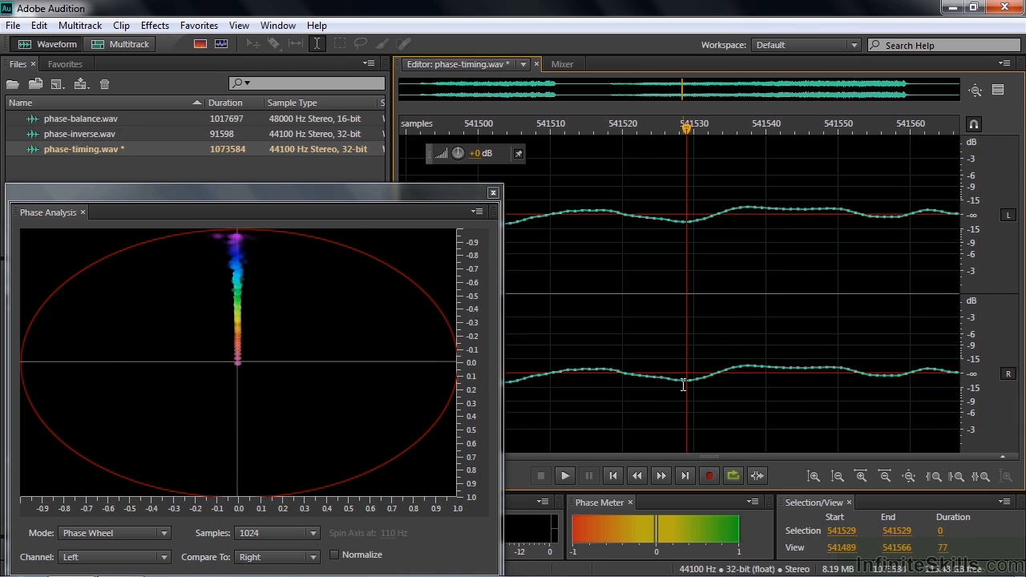
mouse_move(686, 354)
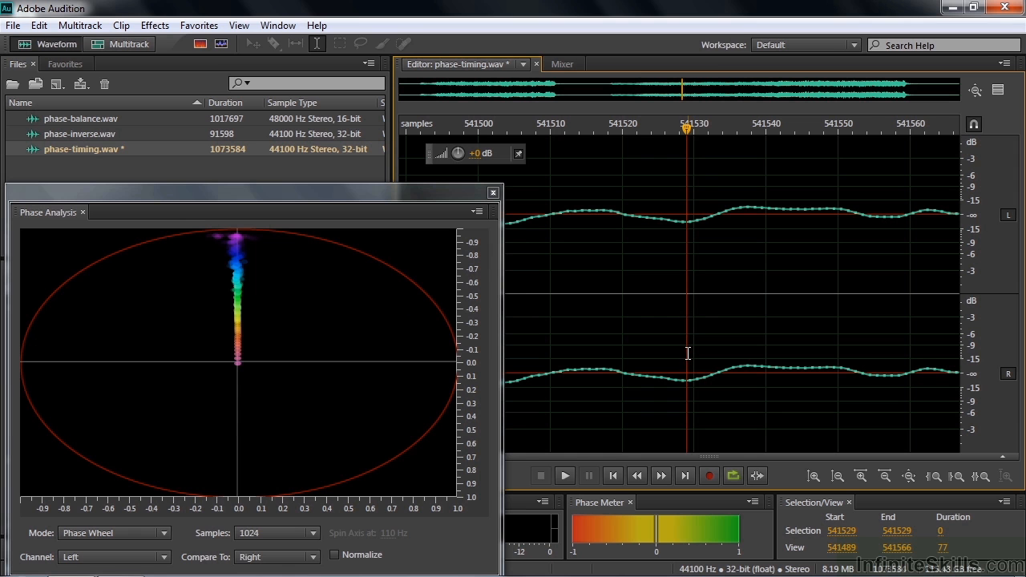
mouse_move(519, 346)
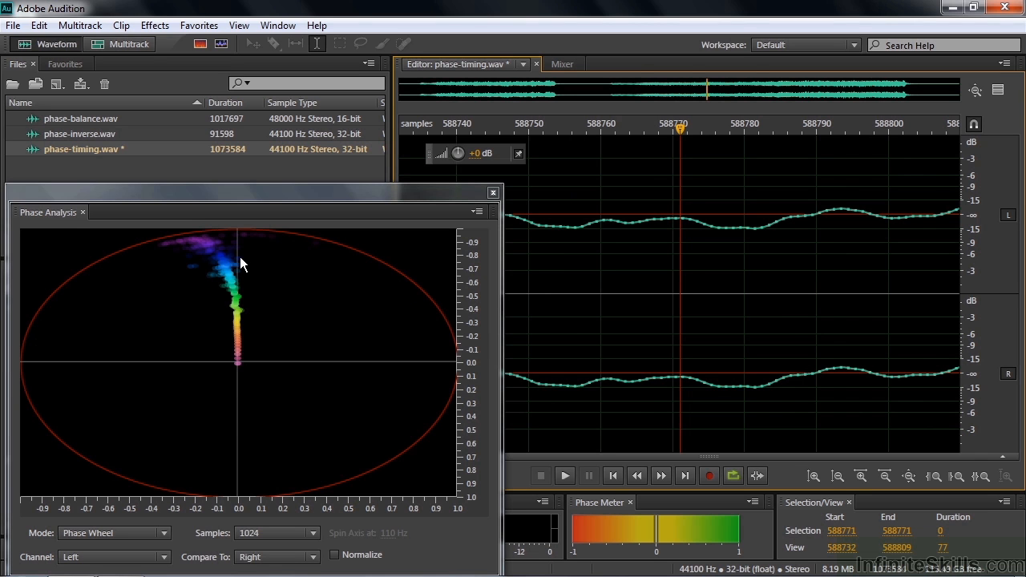
mouse_move(234, 263)
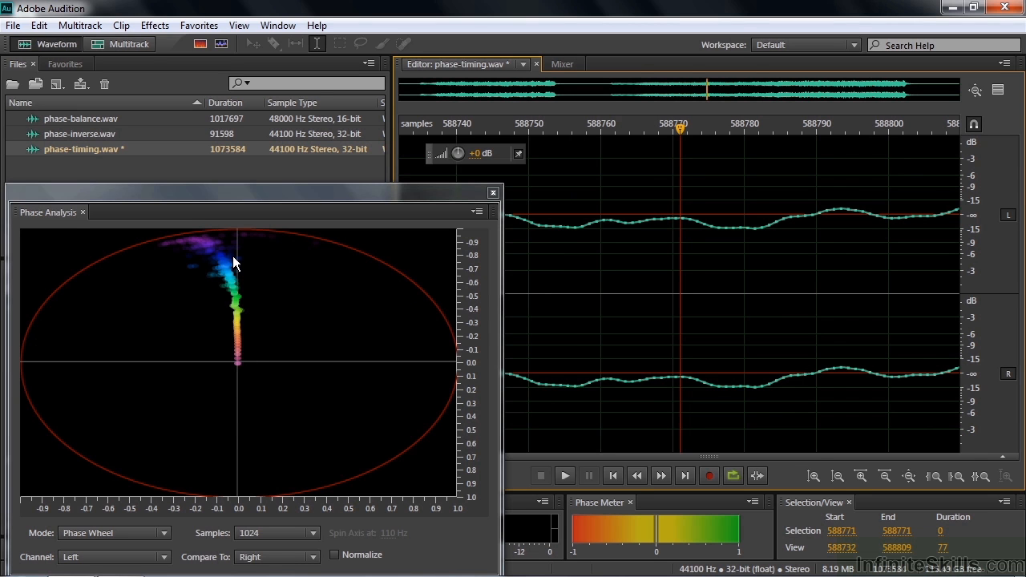
mouse_move(231, 245)
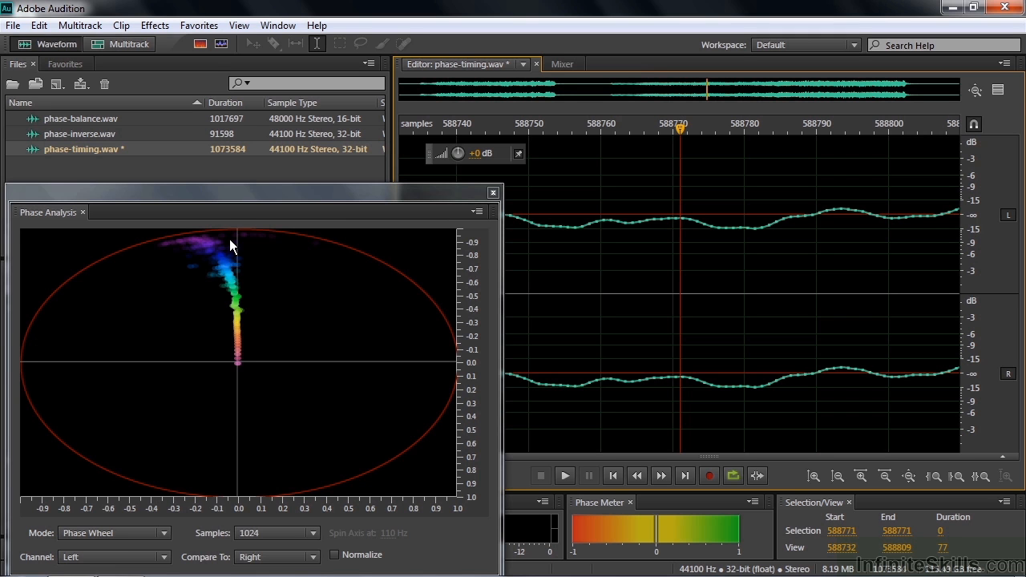
mouse_move(54, 143)
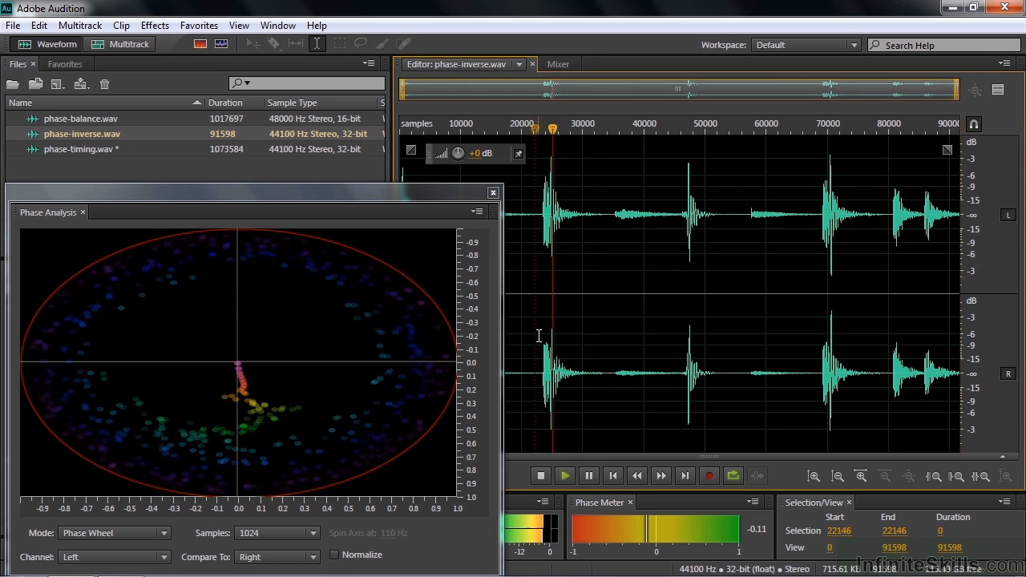
Step: Stop playback, set the Phase Analysis mode to Histogram (Log Zoom) and play phase-inverse.wav again
left_click(564, 475)
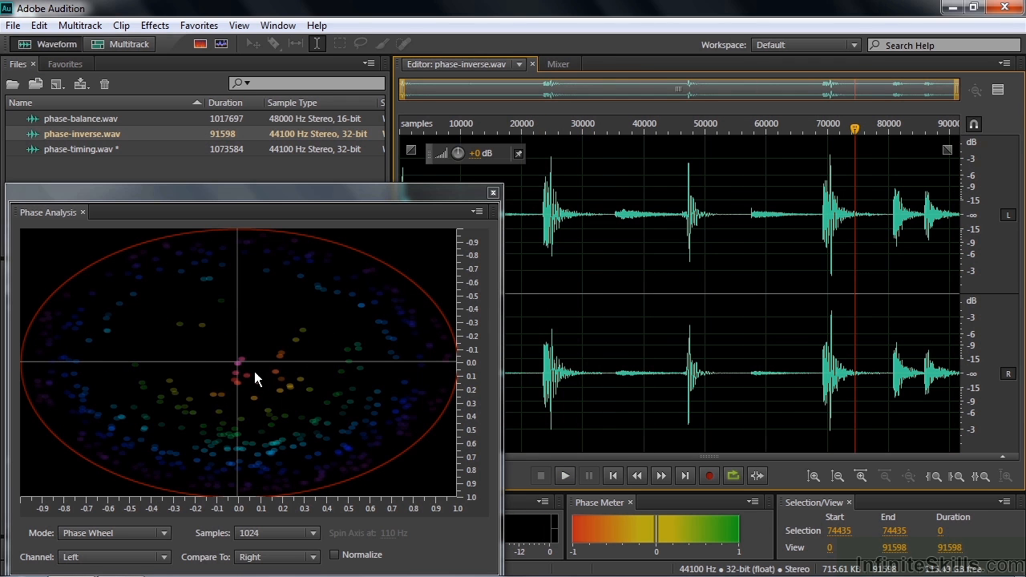
mouse_move(237, 410)
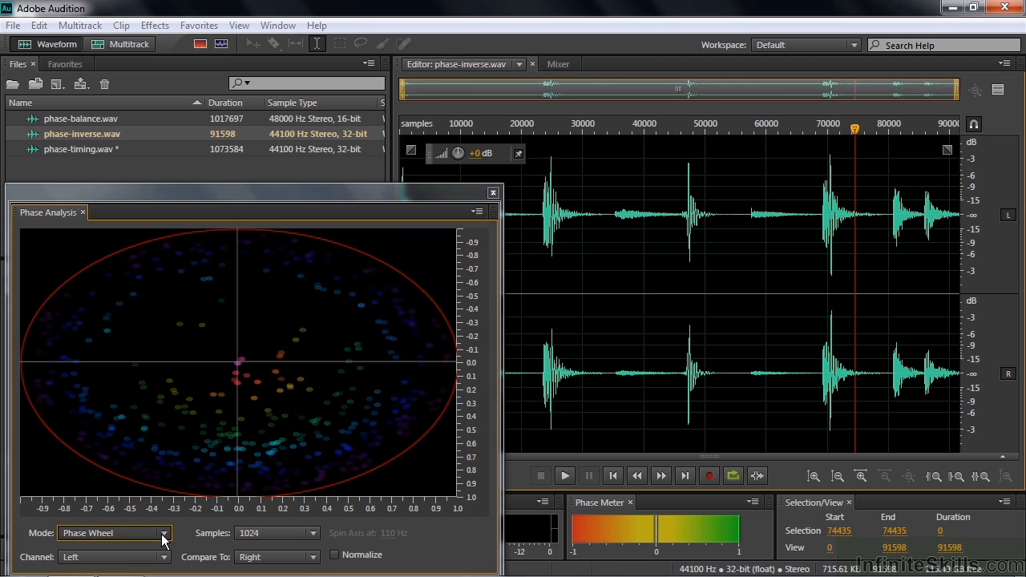
left_click(112, 532)
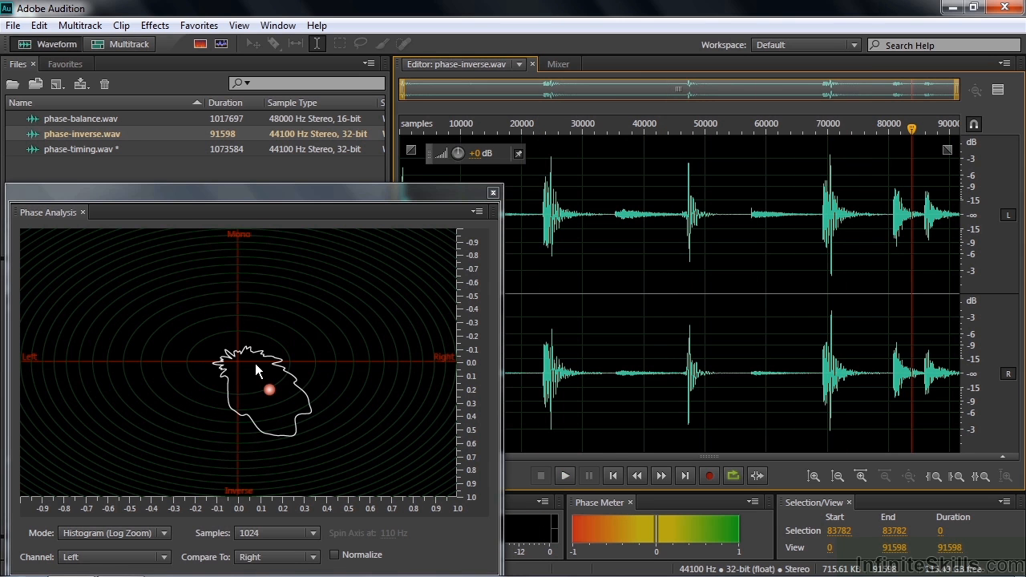
mouse_move(266, 370)
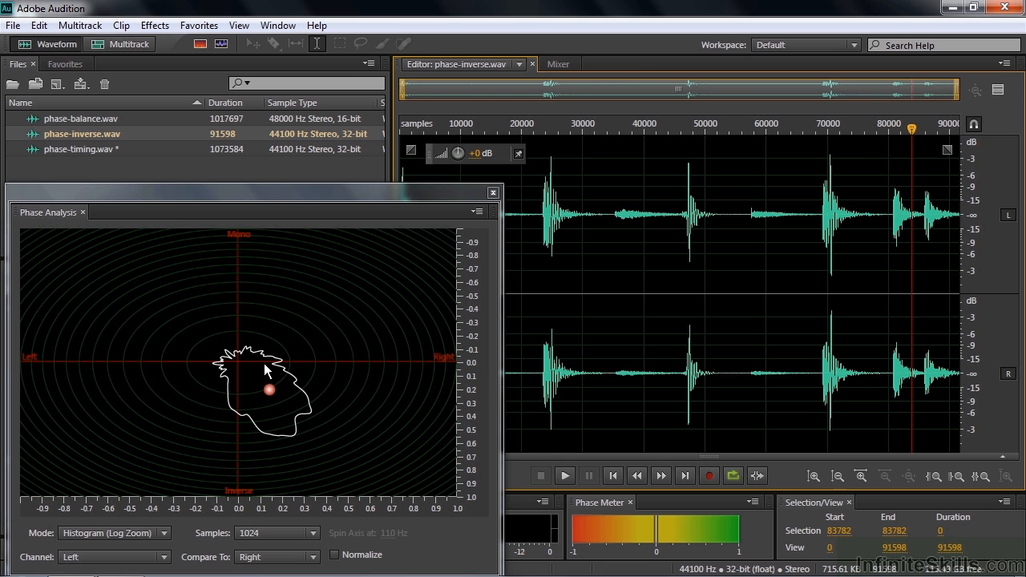
left_click(564, 475)
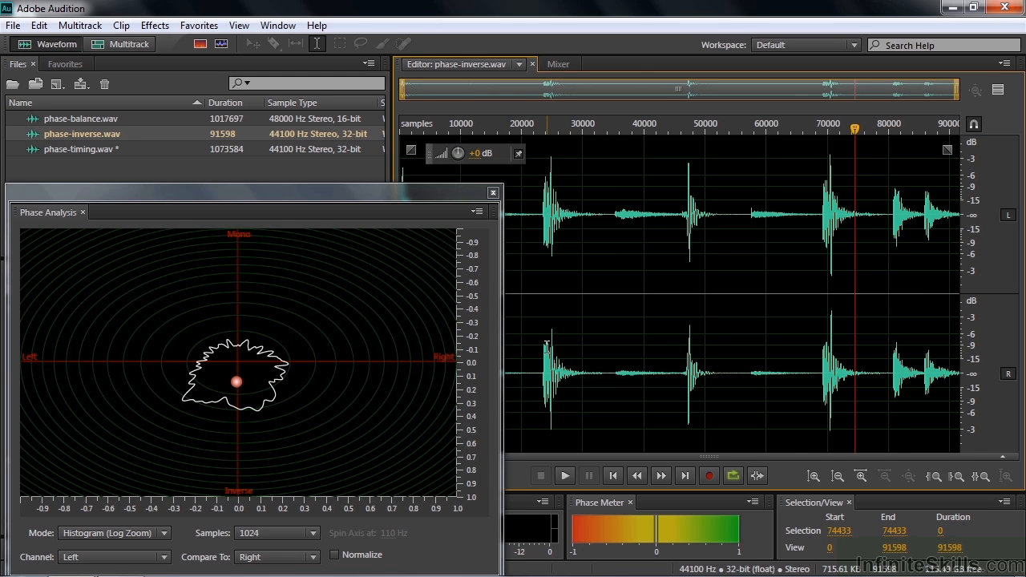
mouse_move(545, 346)
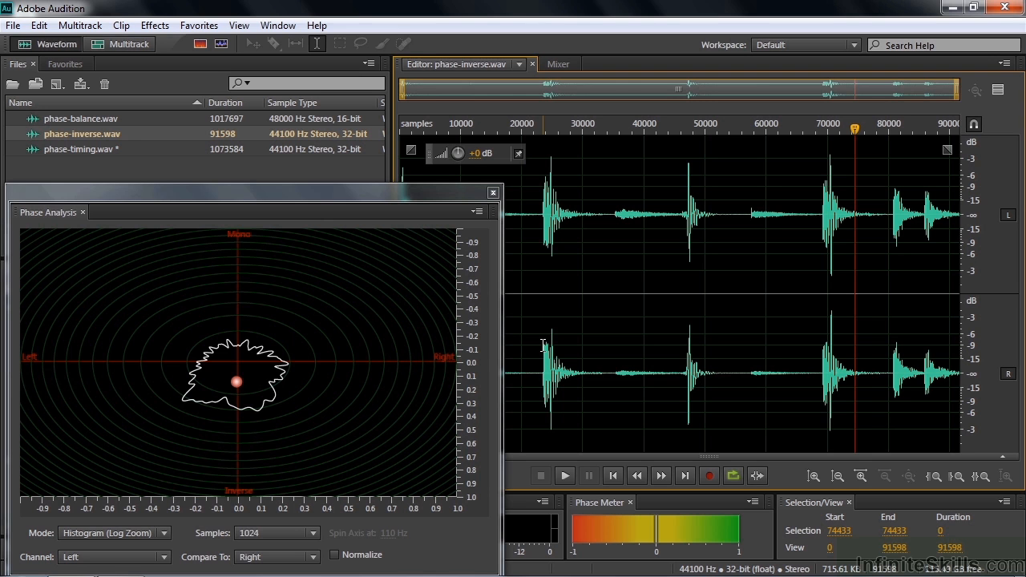
mouse_move(824, 297)
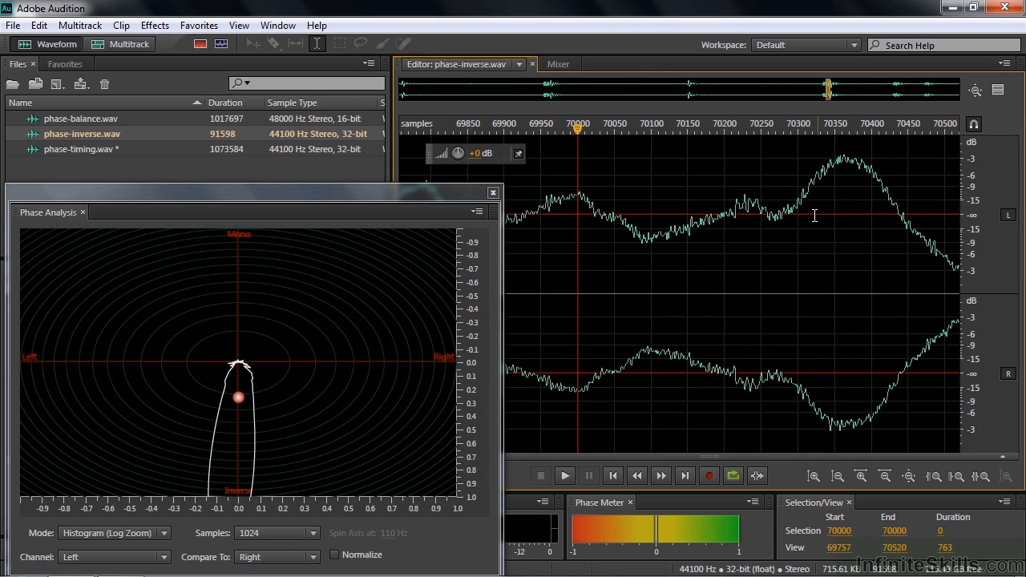
mouse_move(848, 294)
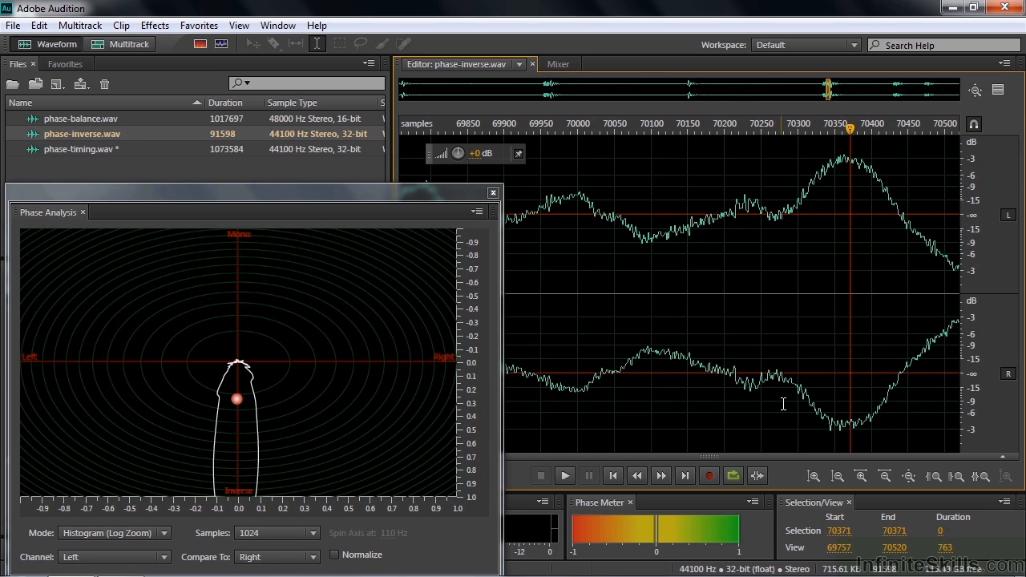
mouse_move(838, 431)
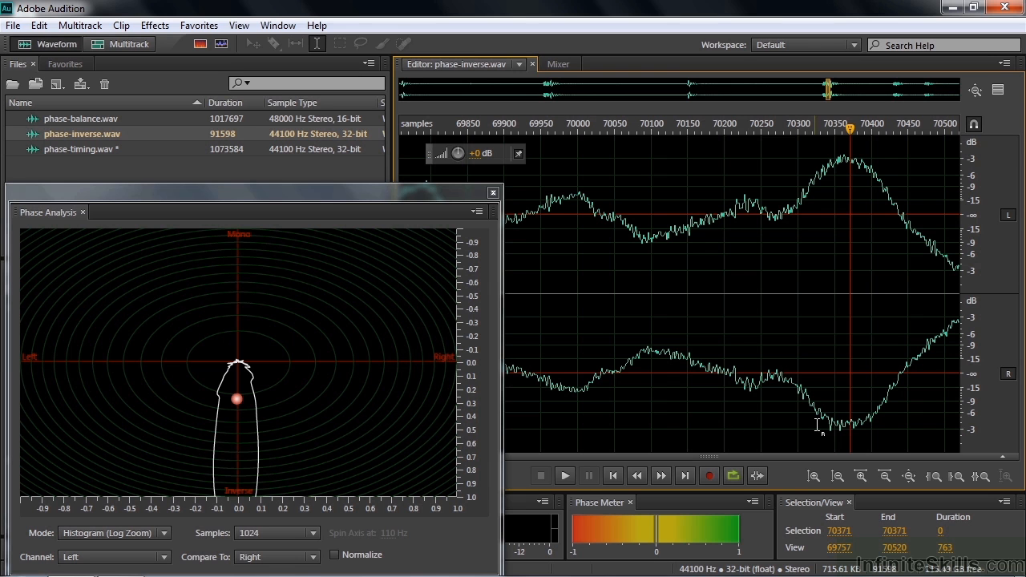
mouse_move(895, 426)
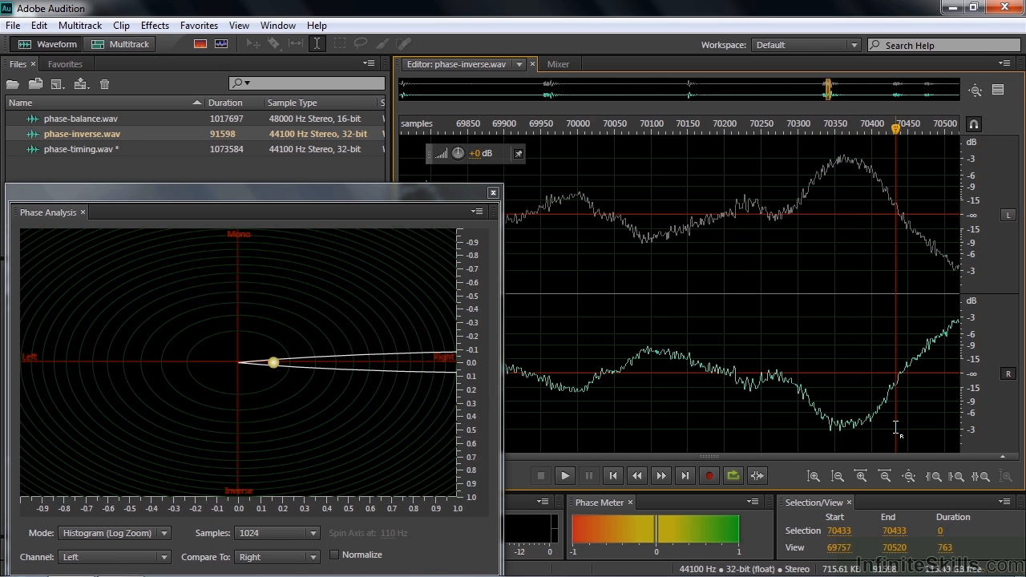
mouse_move(401, 239)
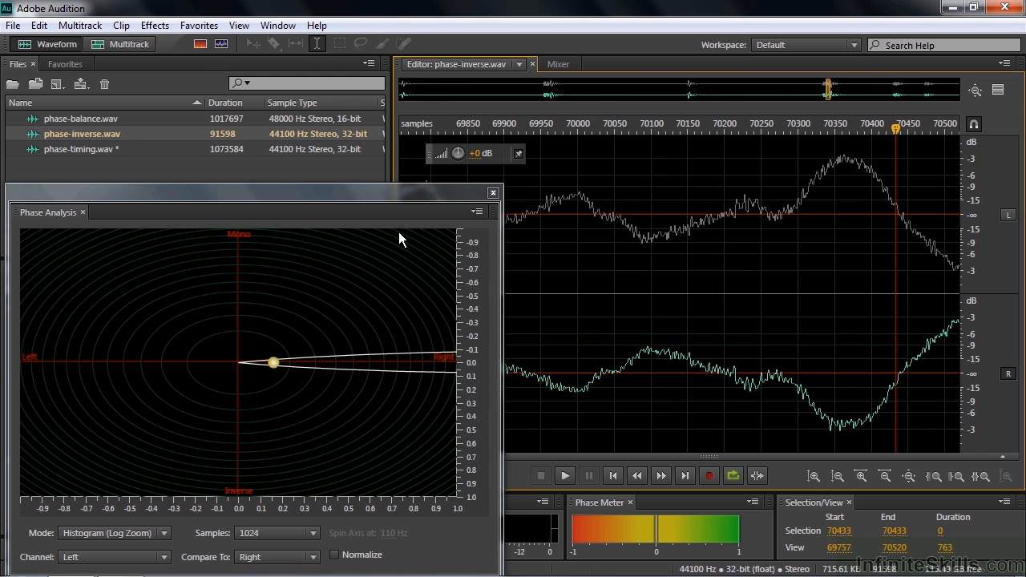
Step: Apply Effects > Invert to the selected right channel and set the analysis mode back to Phase Wheel
left_click(154, 26)
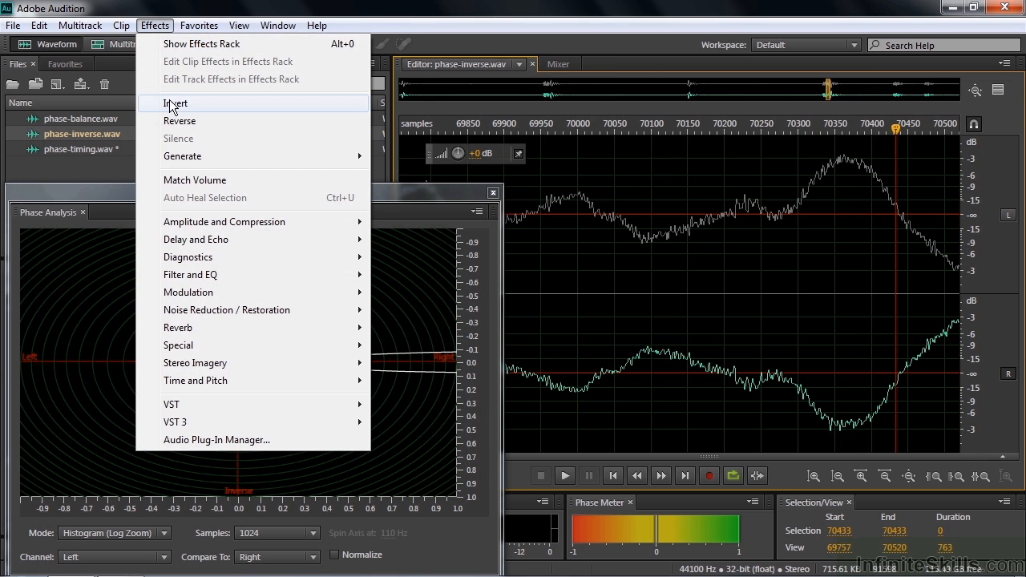
left_click(176, 103)
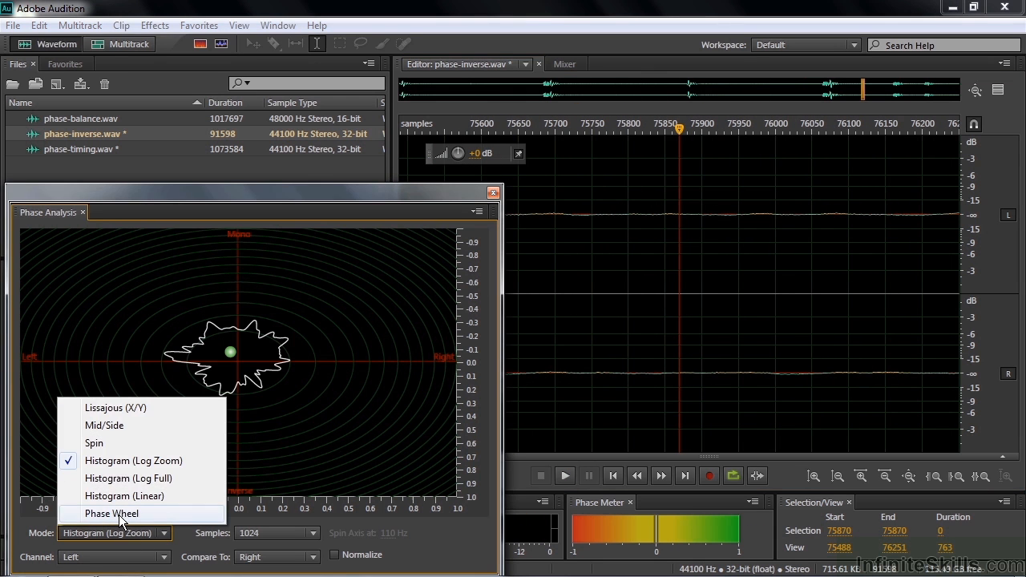
left_click(109, 513)
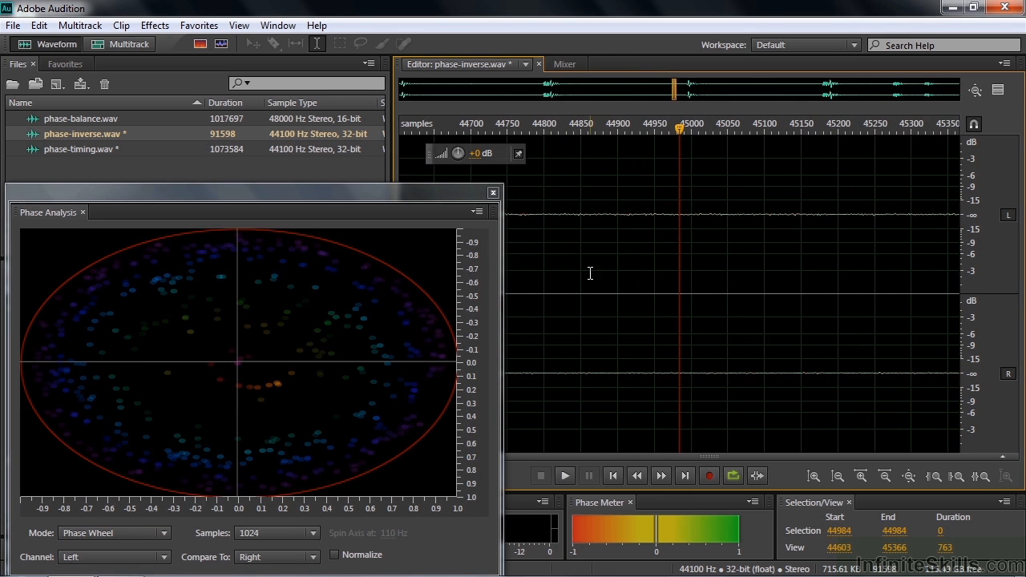
left_click(565, 475)
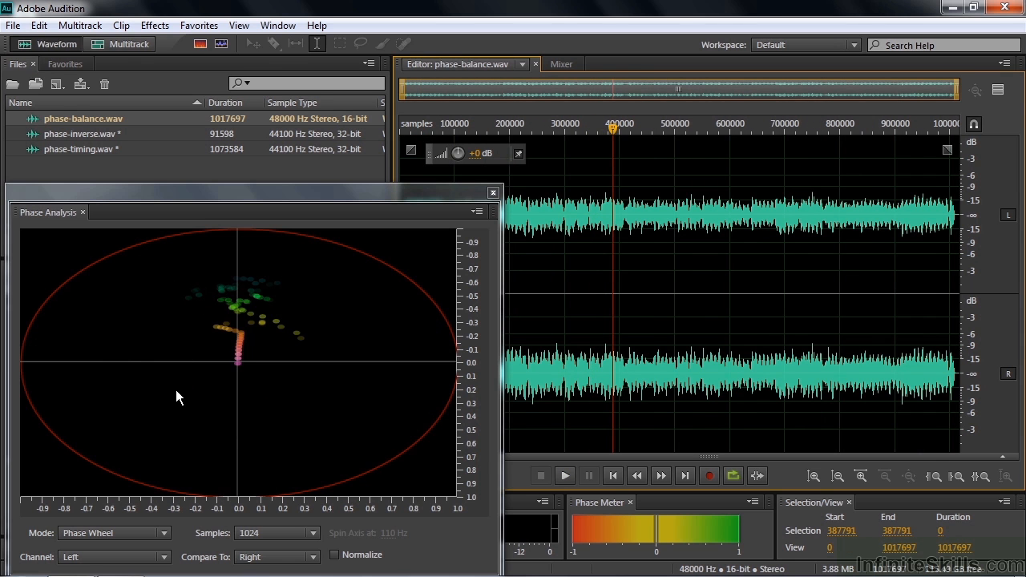
Step: Set the mode to Histogram (Log Zoom), adjust the weaker channel's level and re-enable both channels
left_click(115, 532)
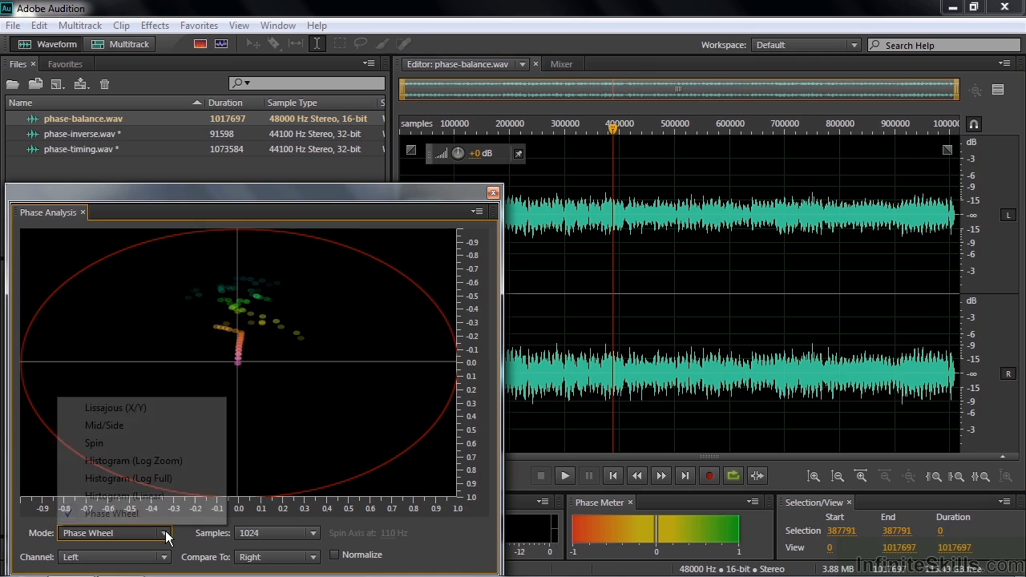
left_click(135, 460)
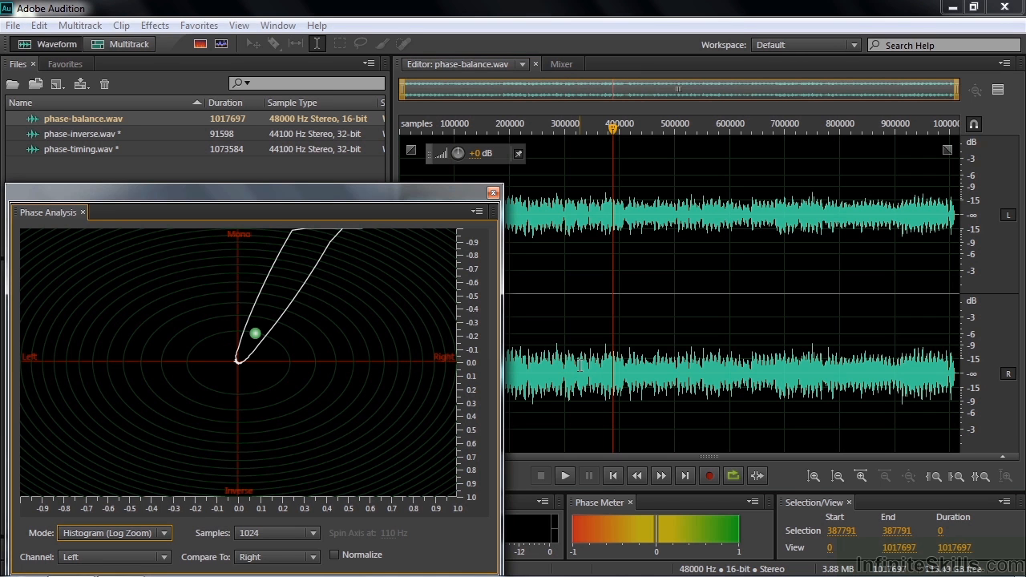
left_click(594, 335)
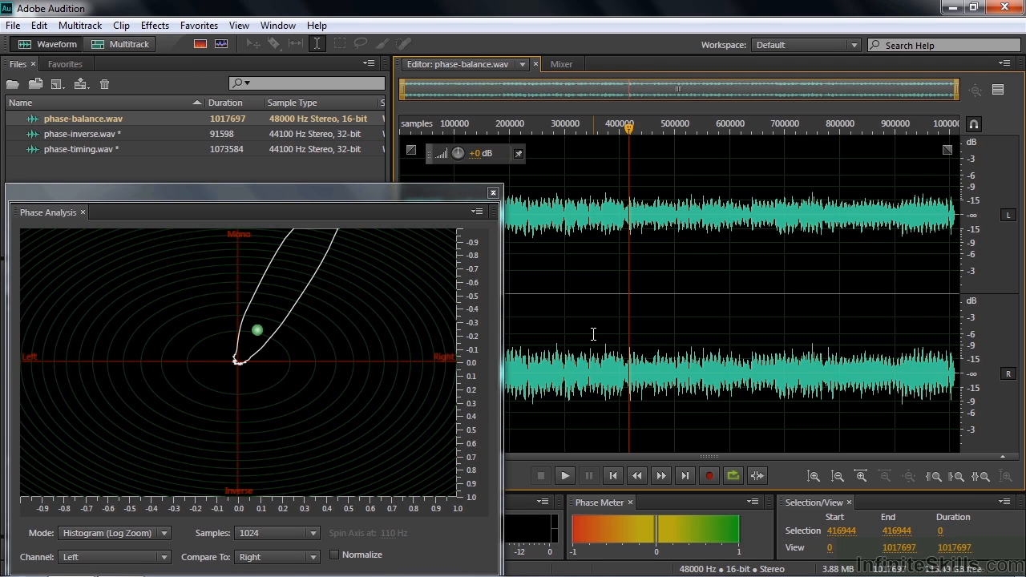
mouse_move(461, 232)
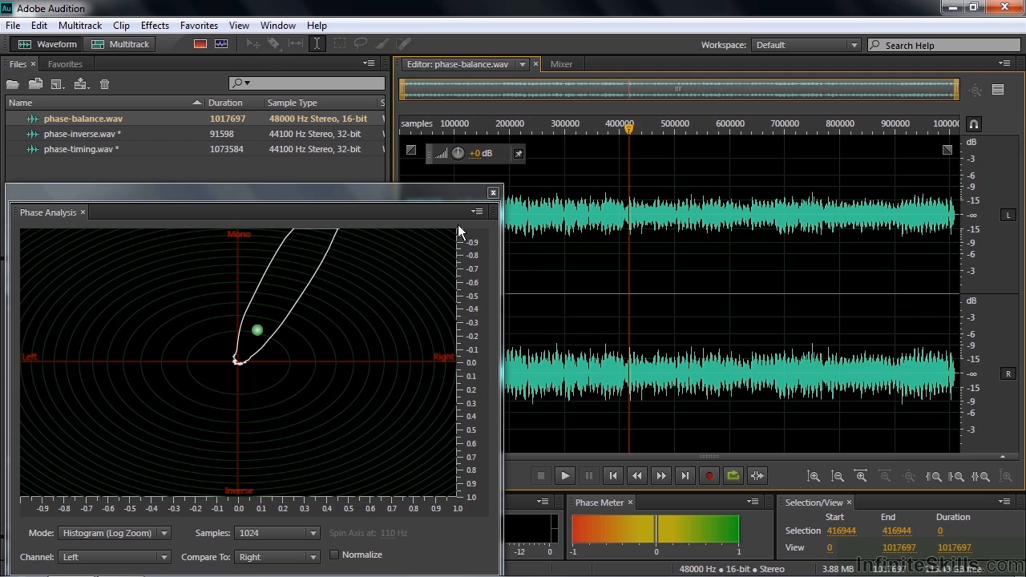
mouse_move(693, 291)
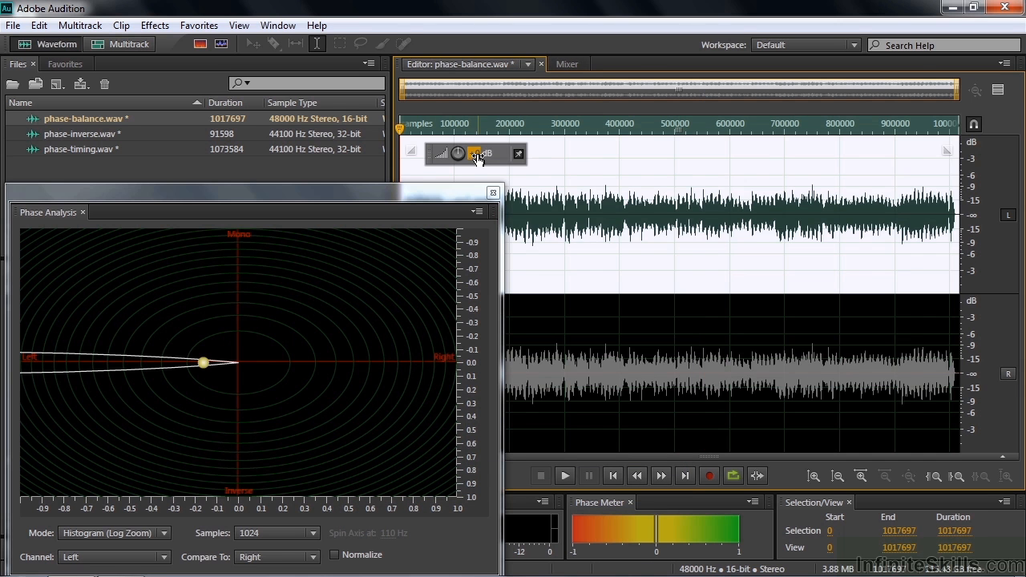
left_click(564, 475)
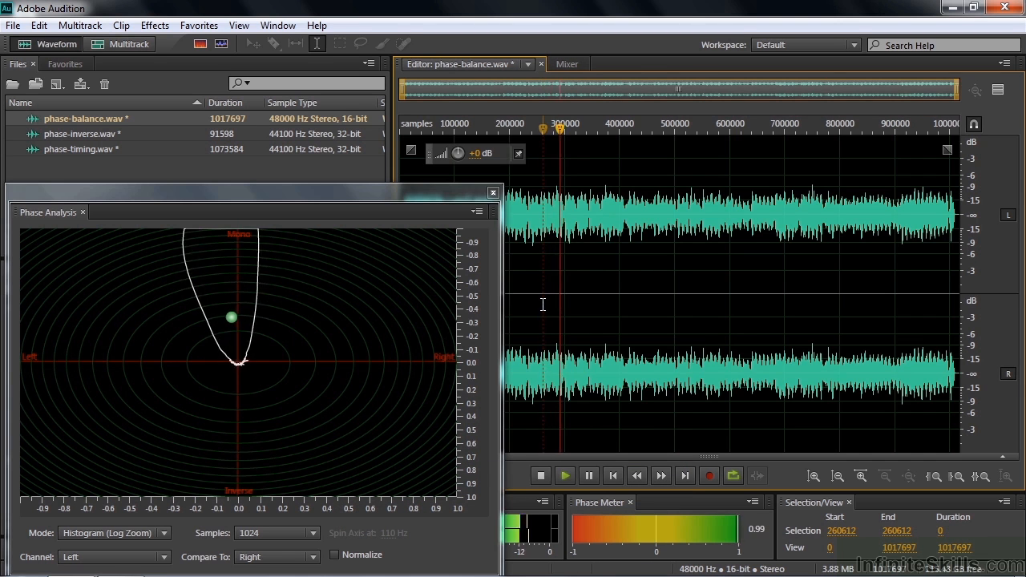